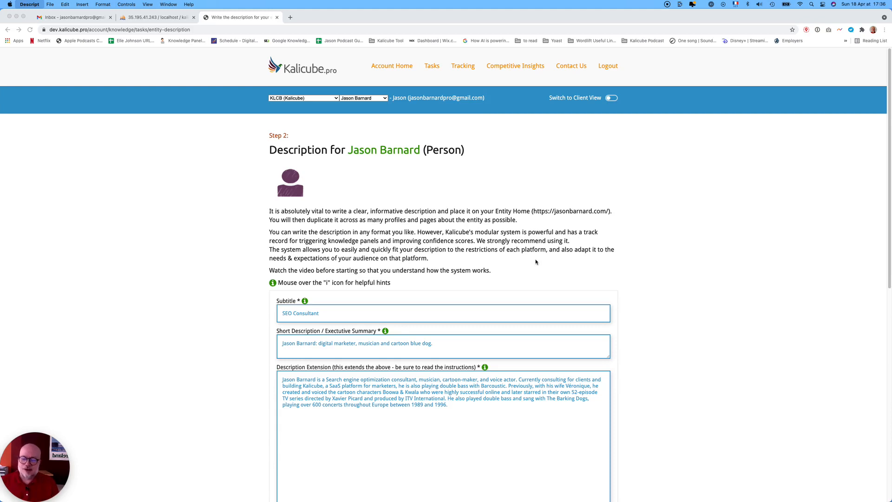
Highlight 'optimization', the Kalicube SaaS mention and Boowa & Kwala in the biography
scroll("down", 3)
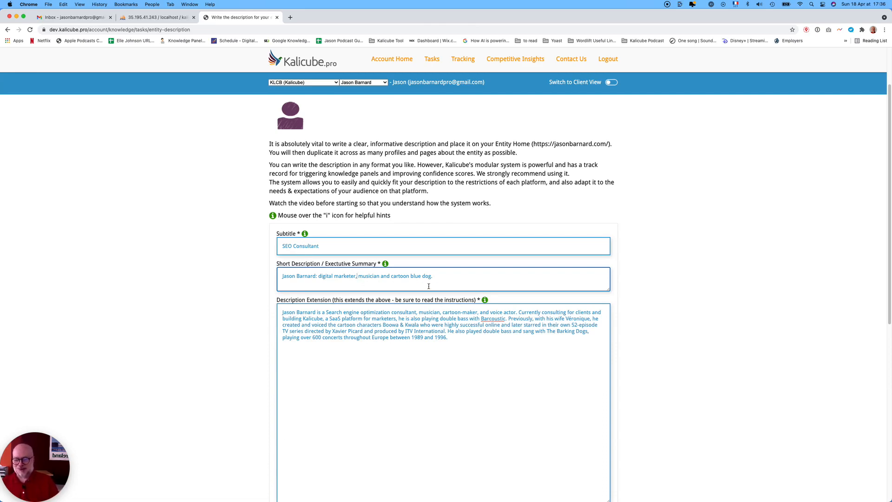
mouse_move(418, 270)
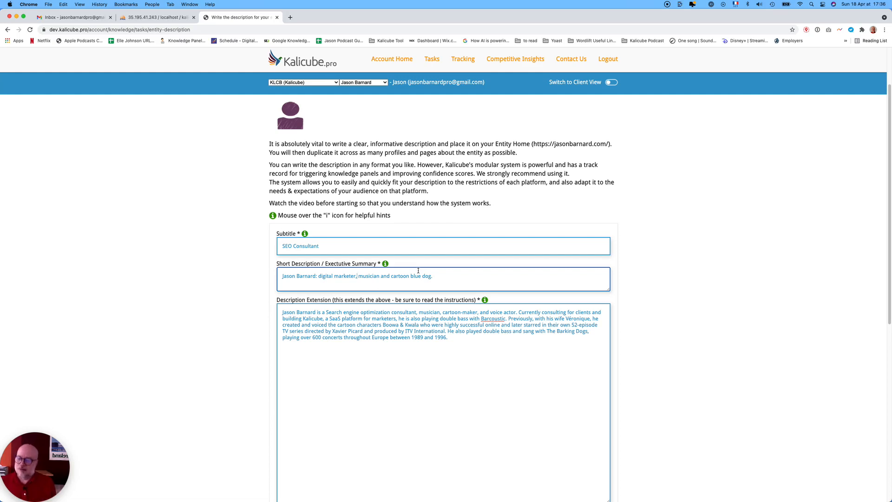
mouse_move(457, 356)
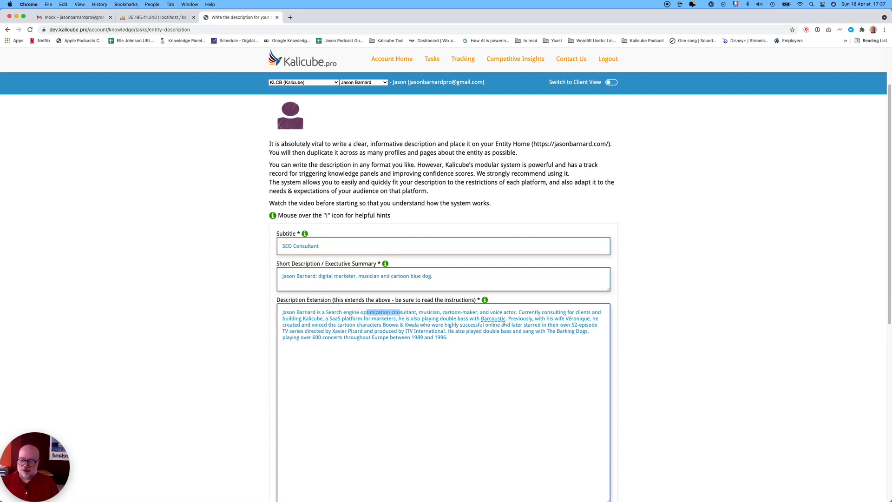
double_click(493, 318)
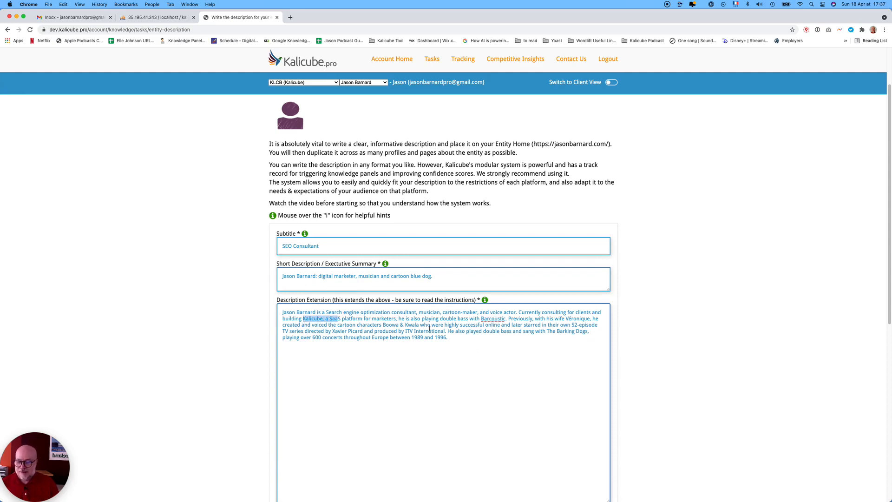
left_click_drag(368, 324, 415, 324)
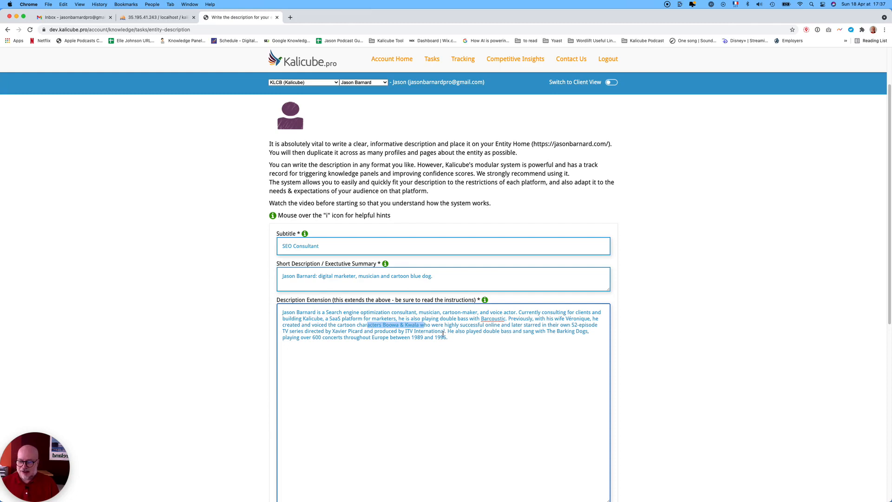
left_click_drag(387, 331, 446, 331)
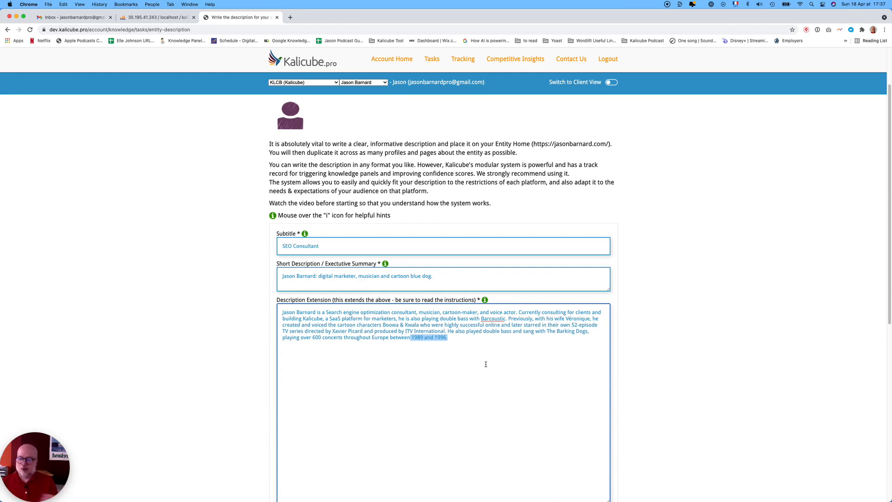
Submit the description and highlight the three categories Google attributed
scroll("down", 3)
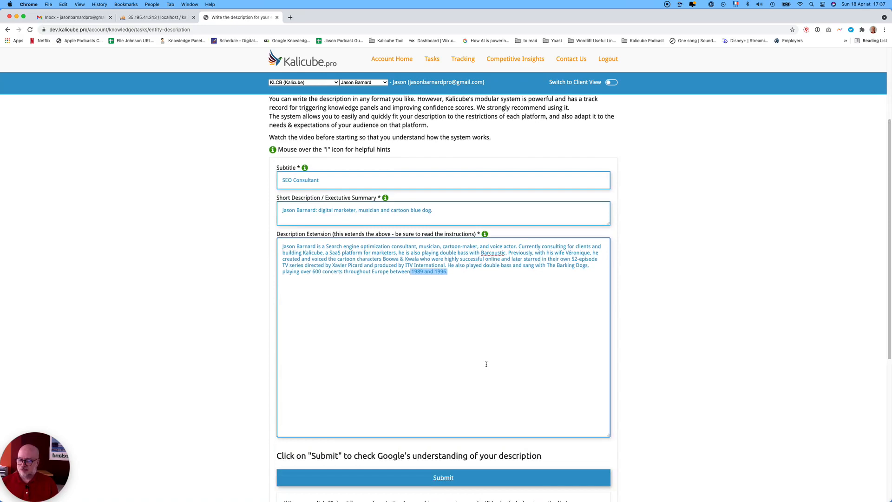
scroll("down", 3)
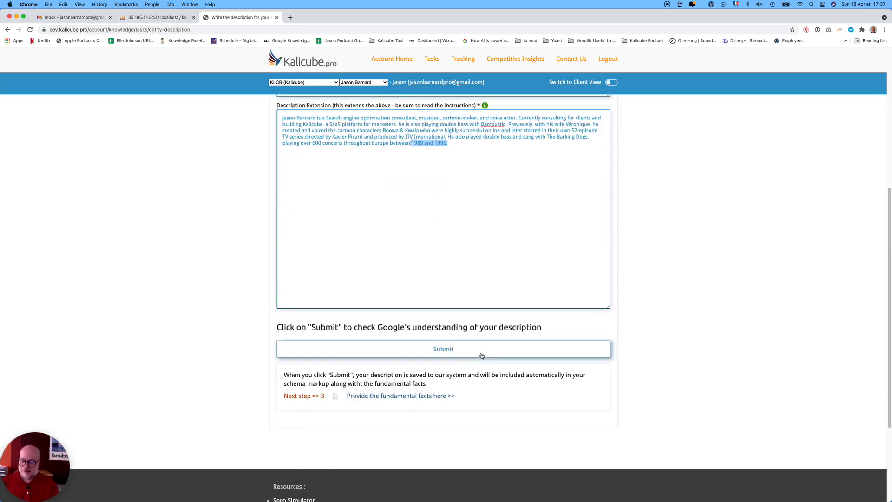
left_click(443, 349)
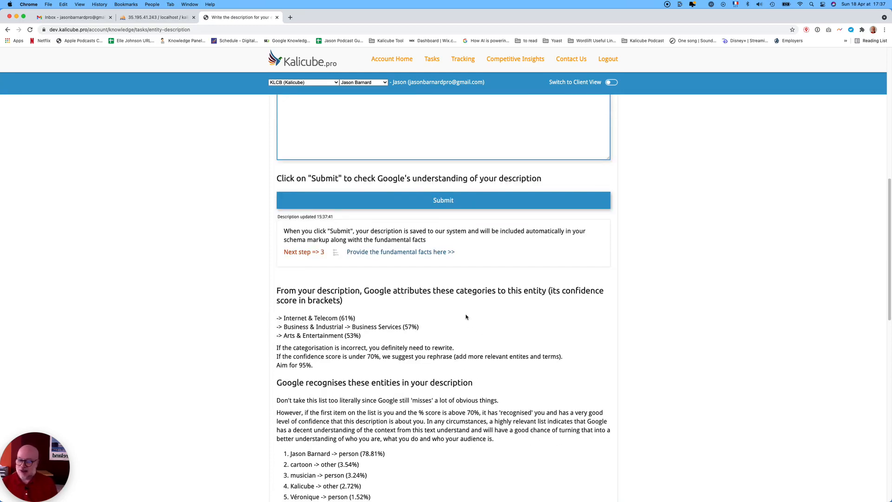
mouse_move(446, 329)
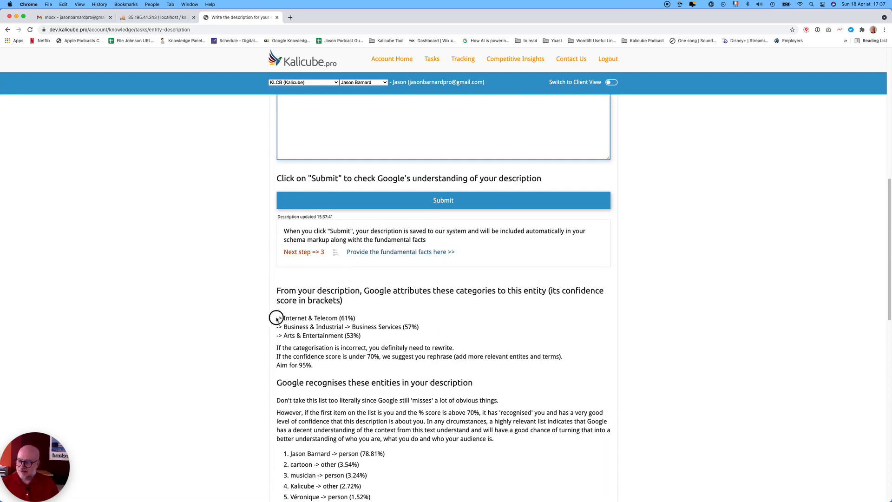
left_click_drag(277, 317, 375, 335)
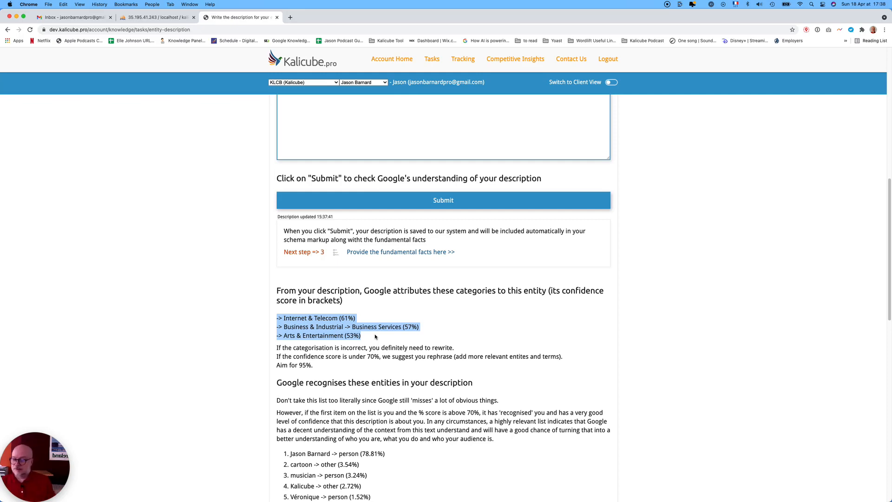
scroll("down", 3)
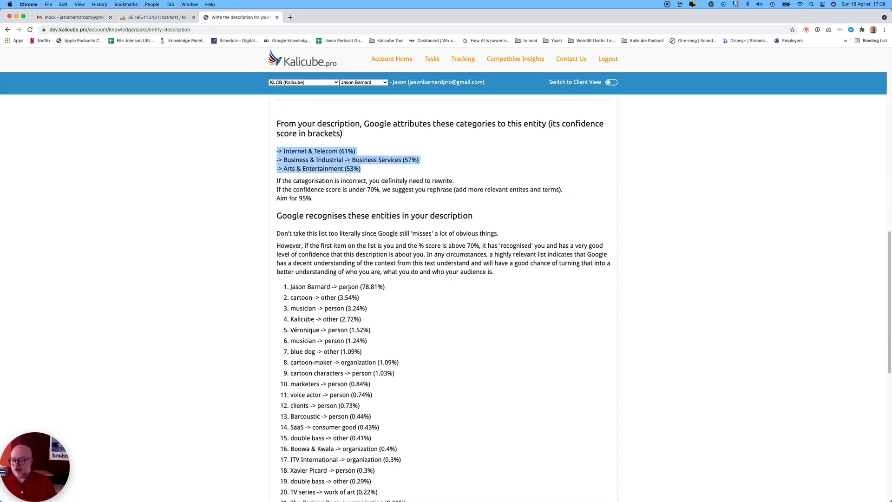
mouse_move(311, 303)
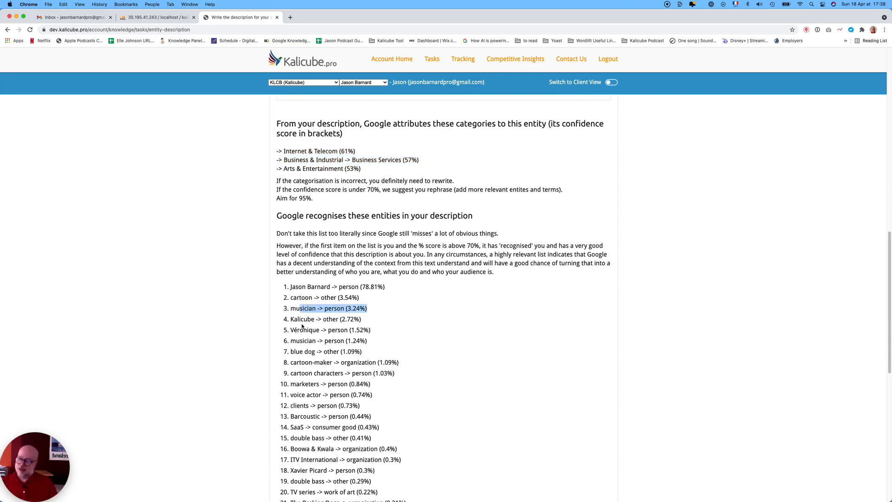
double_click(330, 319)
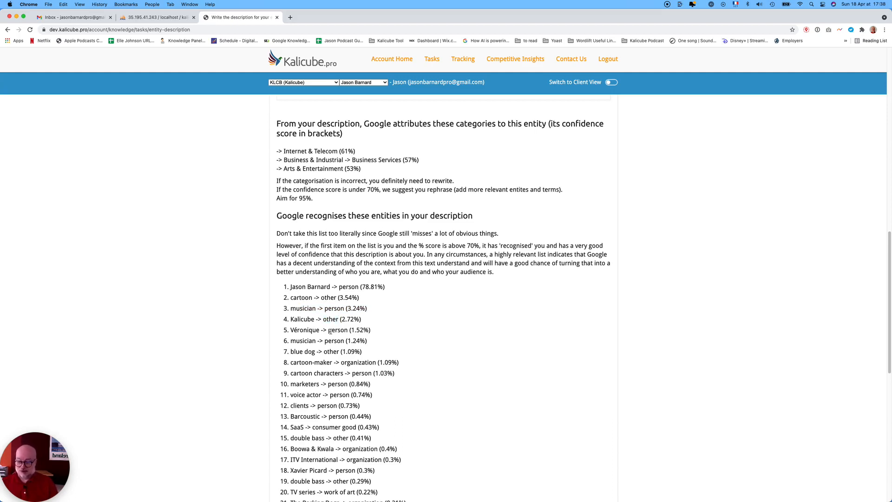
mouse_move(315, 336)
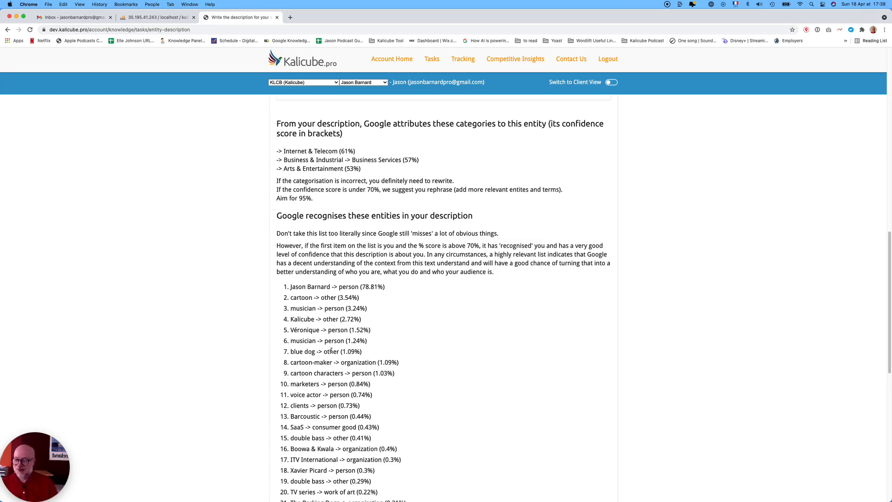
scroll("down", 3)
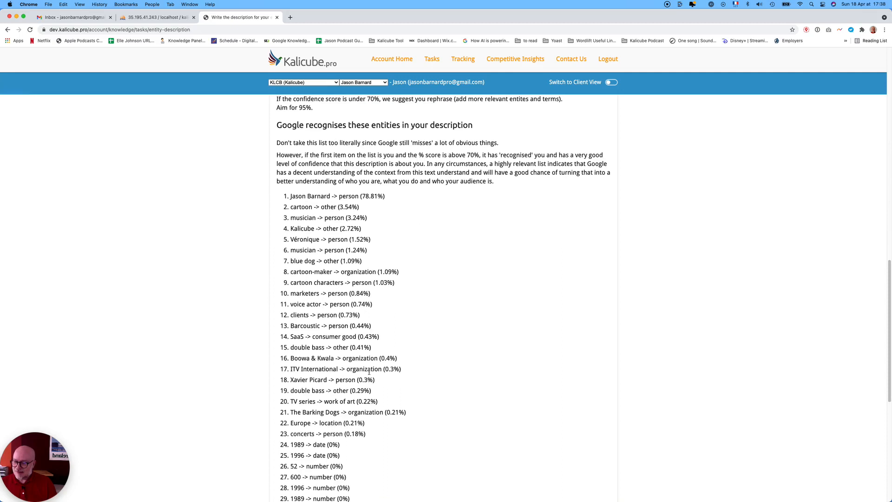
double_click(304, 292)
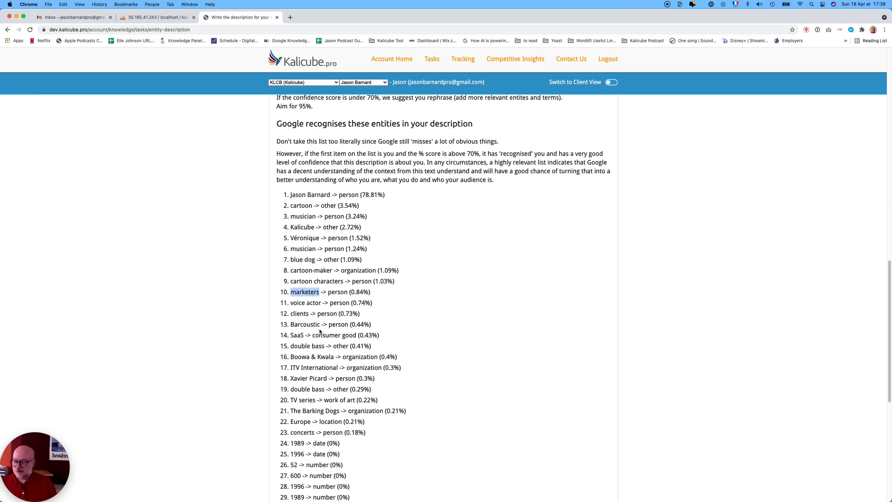
scroll("down", 3)
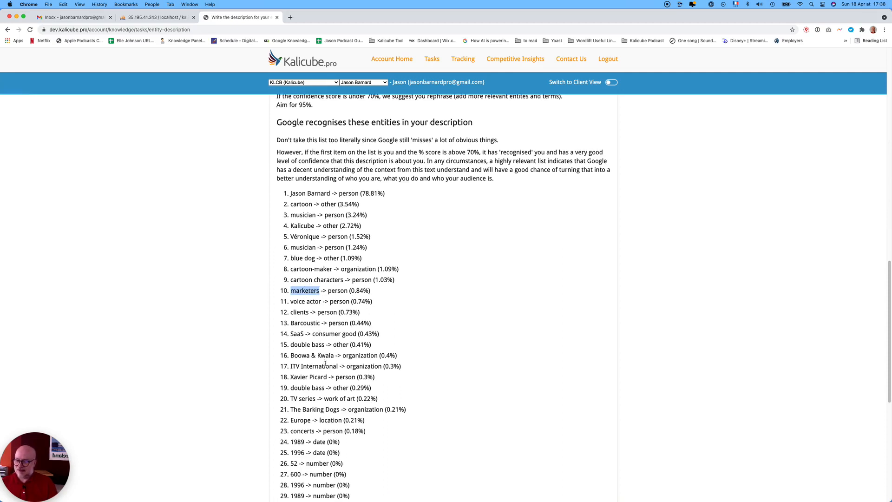
scroll("down", 3)
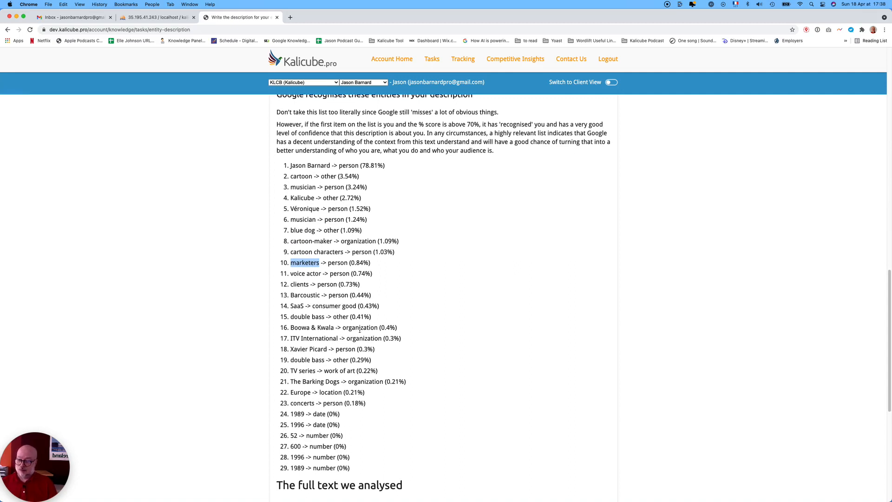
scroll("down", 3)
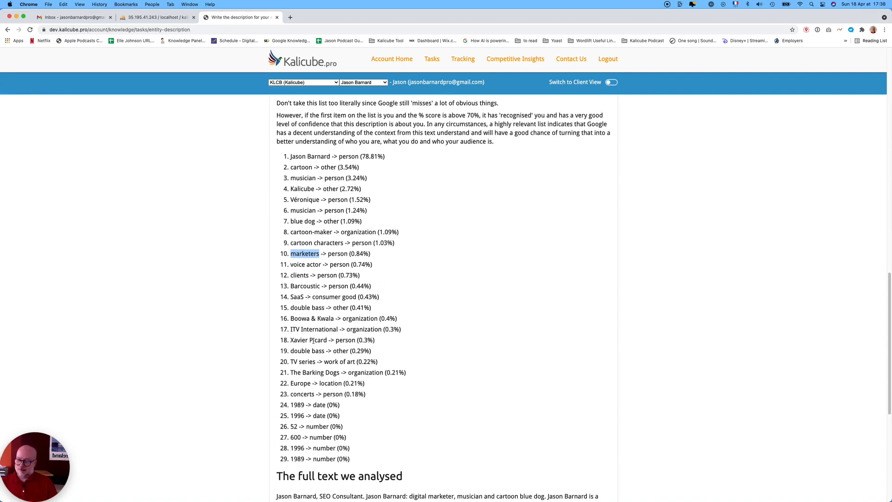
double_click(305, 339)
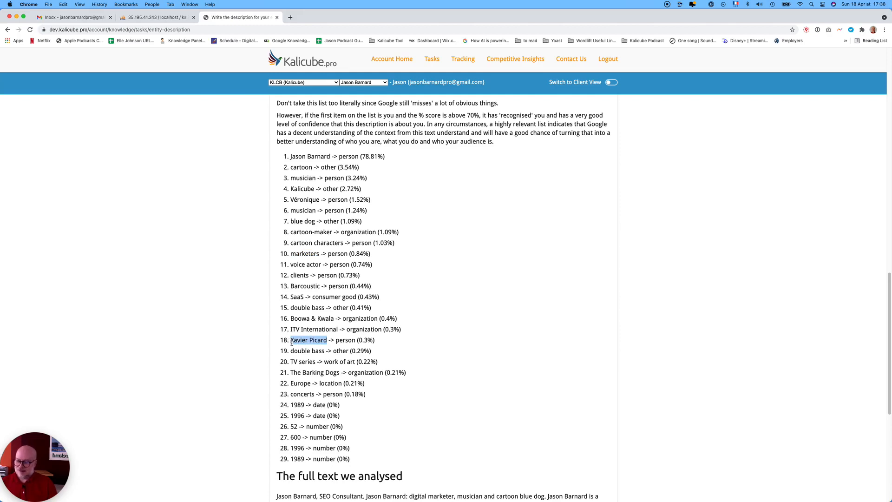
scroll("down", 3)
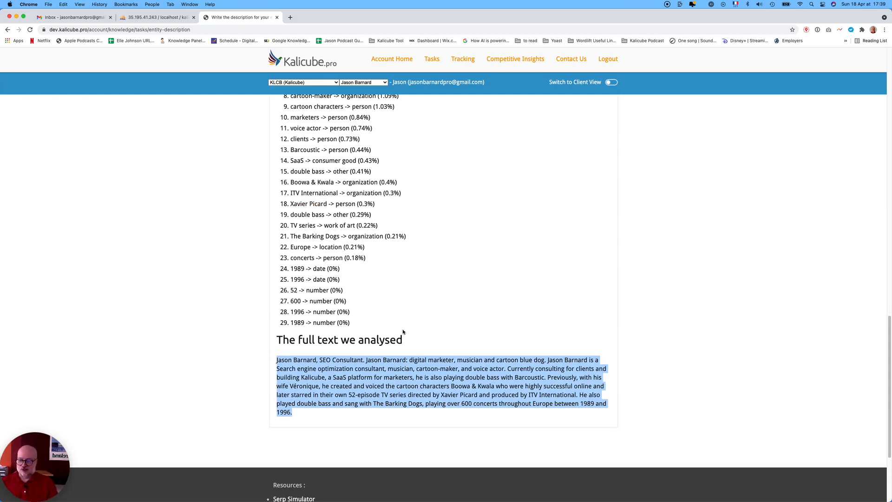
mouse_move(403, 319)
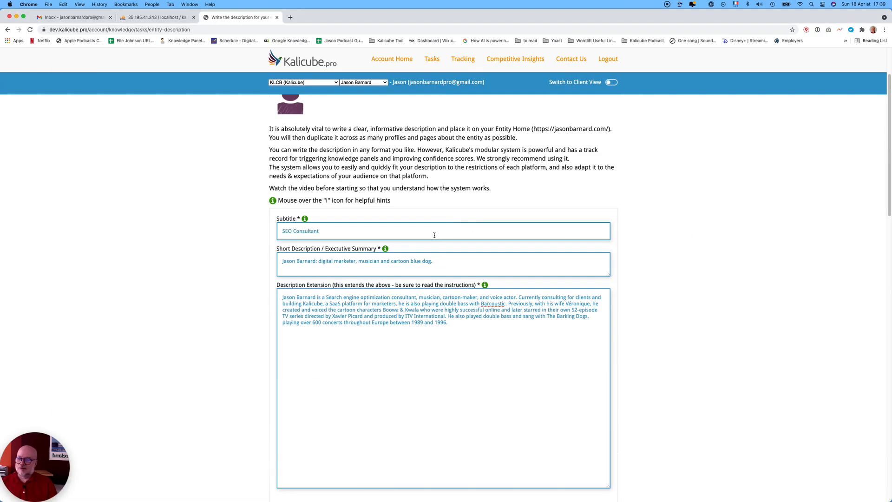
Enter the new biography beginning 'Jason Barnard is a digital marketing consultant who specialises in Brand SERPs'
key("cmd+tab")
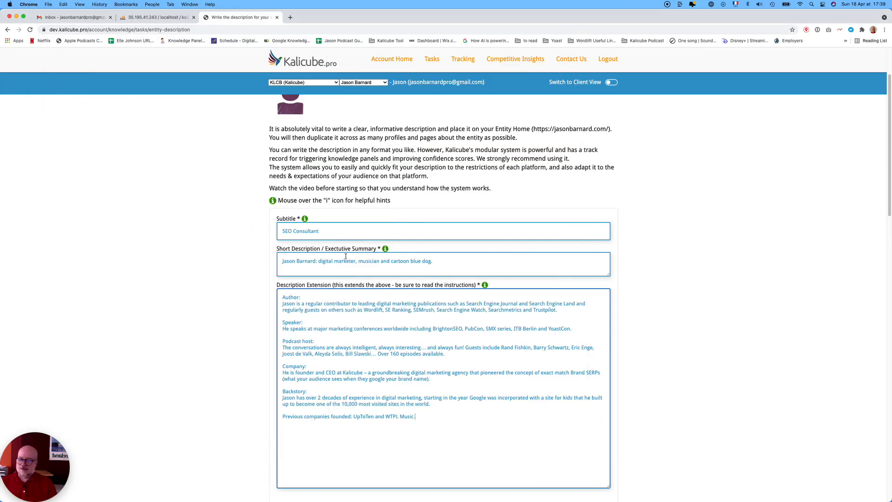
type("Jason Barnard is a digital marketing consultant who specialises in Brand SERPs and knowledge panels – The Brand SERP Guy.")
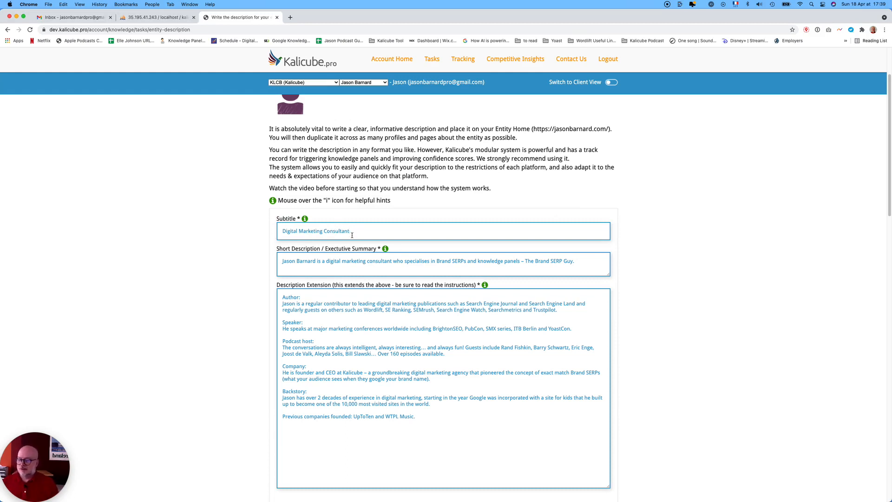
mouse_move(304, 218)
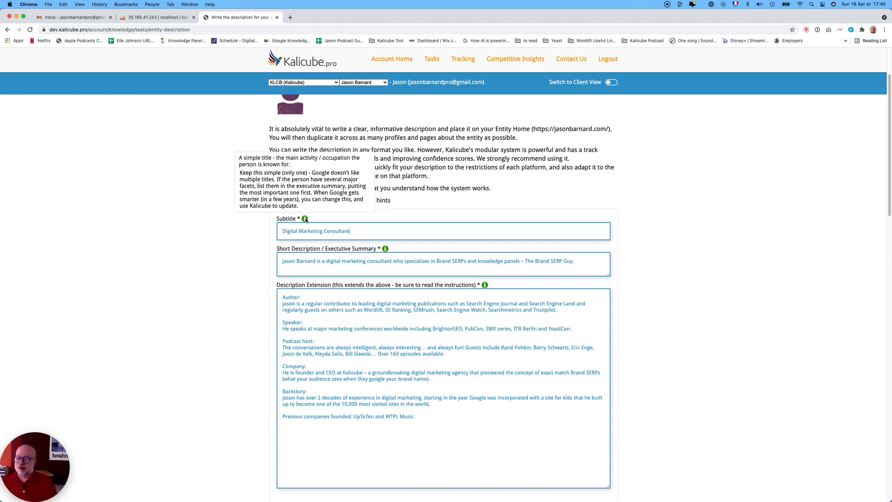
mouse_move(308, 263)
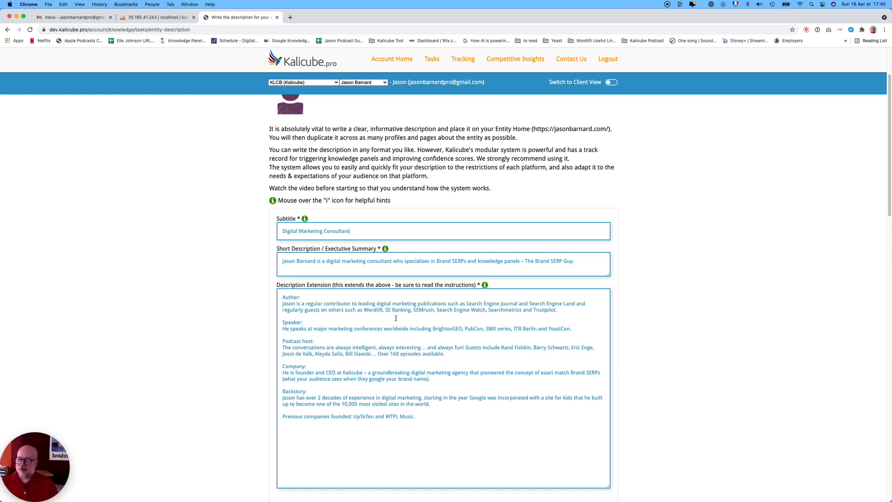
mouse_move(403, 294)
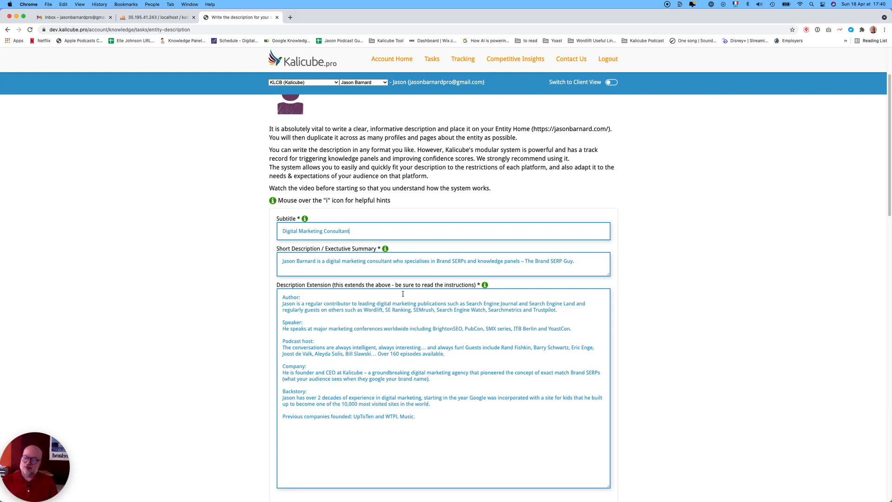
mouse_move(413, 302)
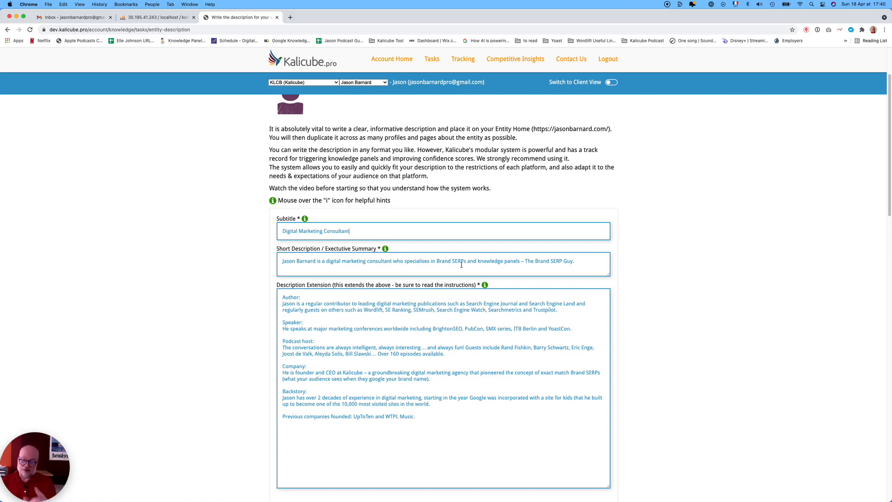
mouse_move(324, 315)
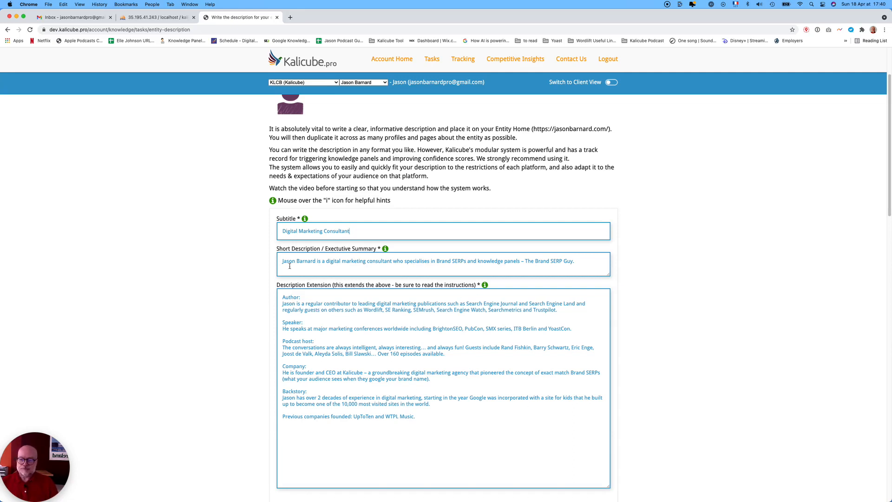
left_click_drag(283, 261, 549, 261)
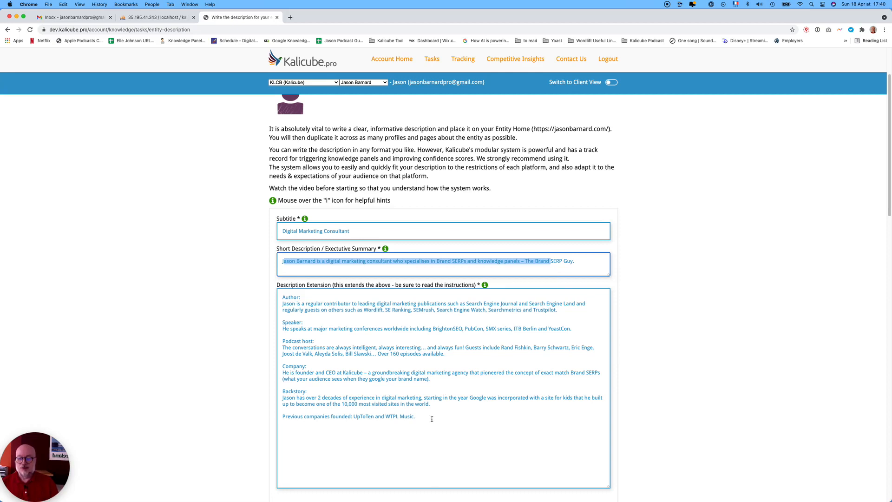
mouse_move(413, 382)
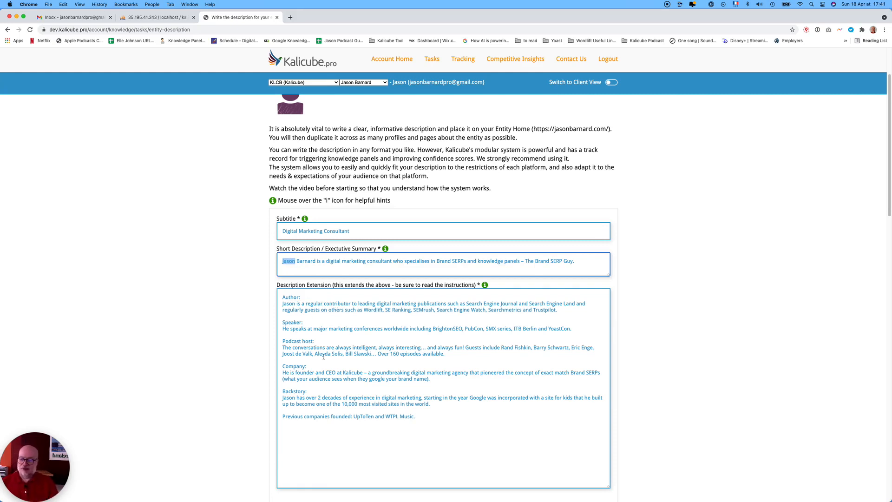
mouse_move(293, 297)
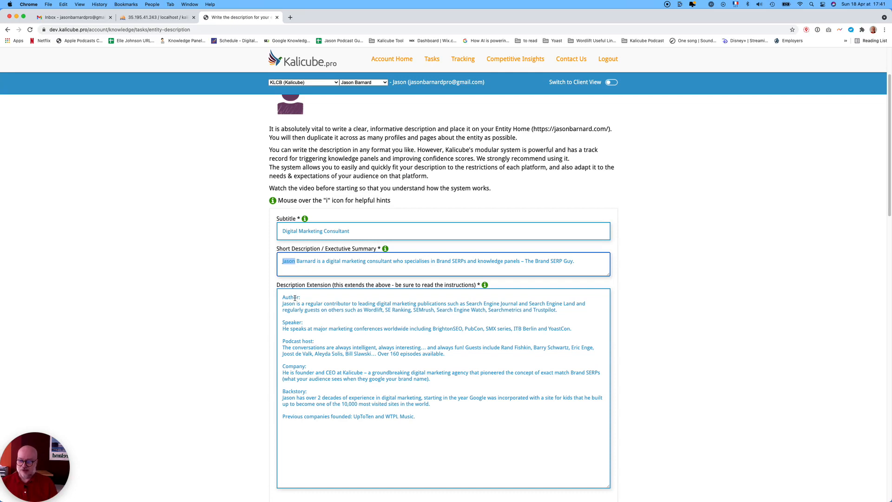
double_click(291, 322)
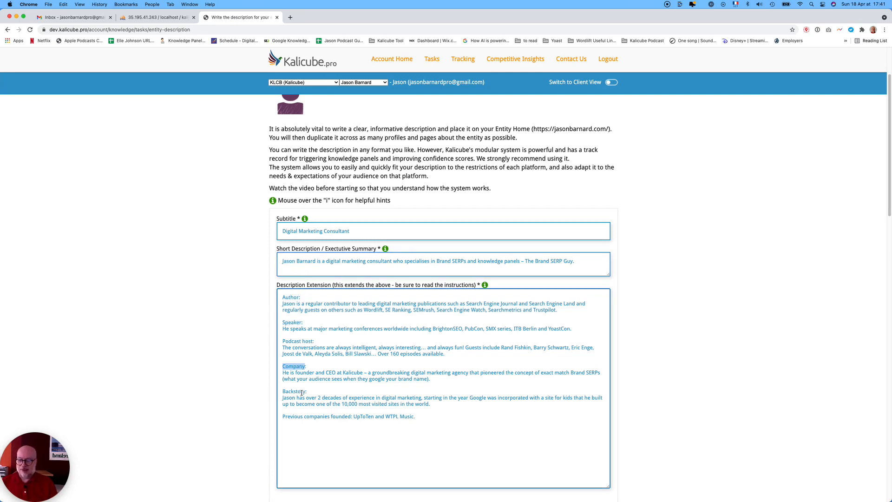
double_click(293, 391)
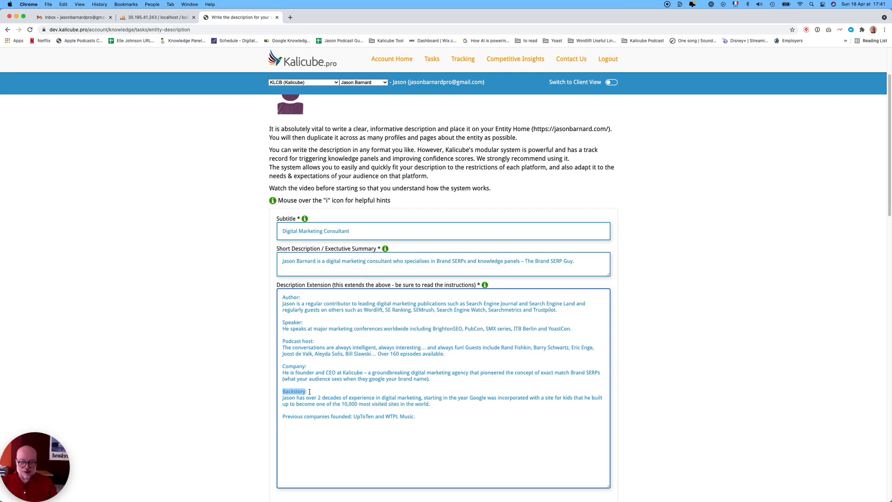
mouse_move(402, 407)
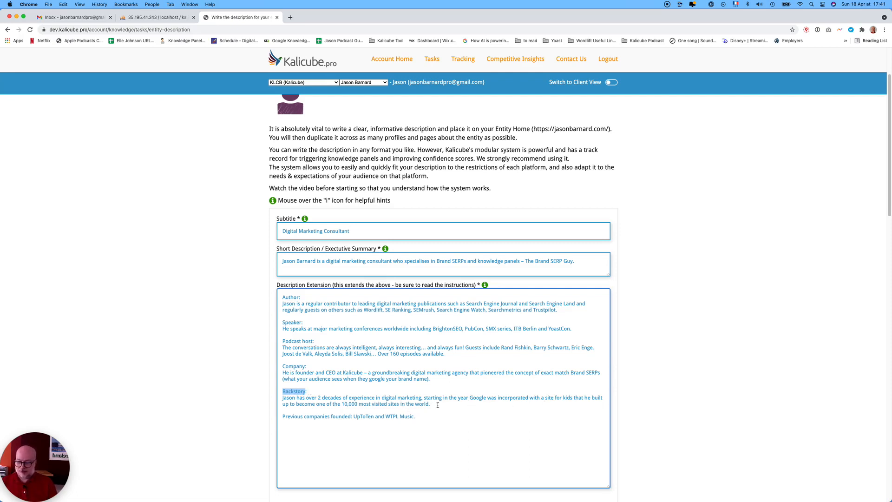
mouse_move(439, 414)
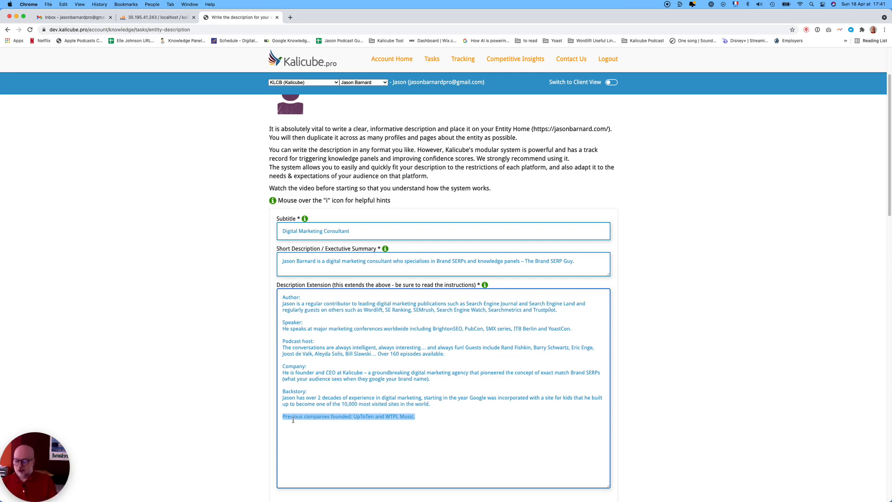
left_click(342, 429)
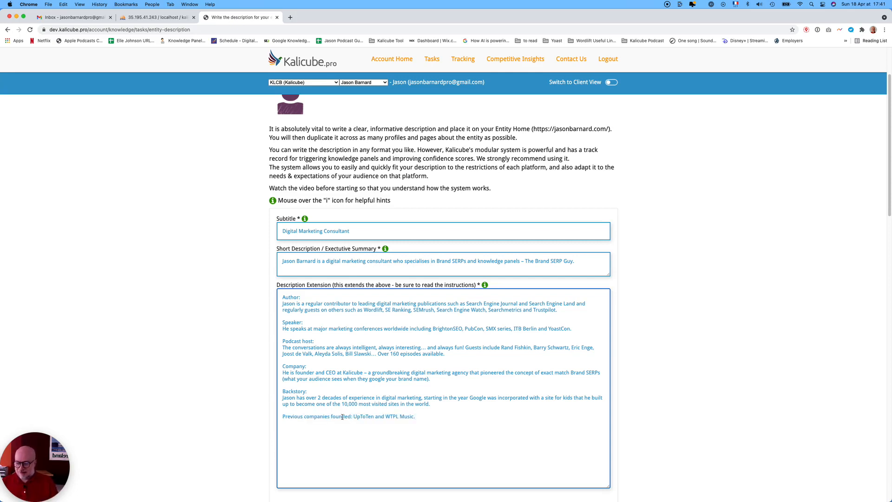
double_click(337, 416)
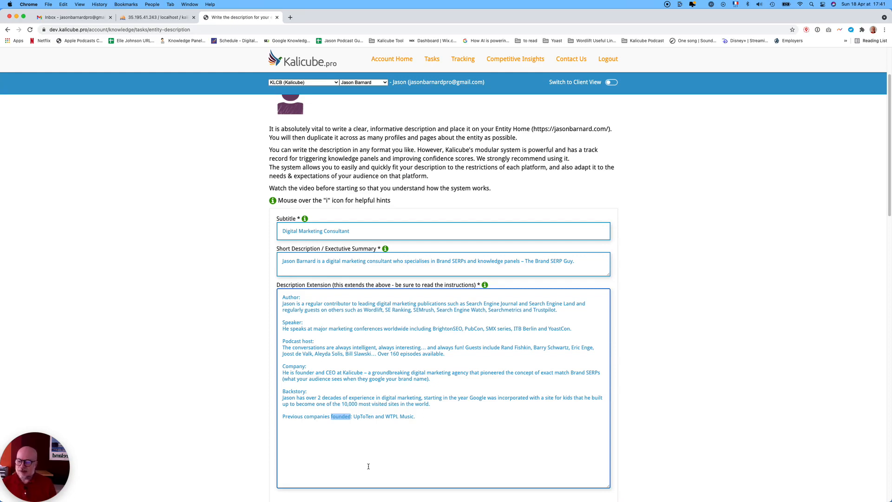
mouse_move(364, 429)
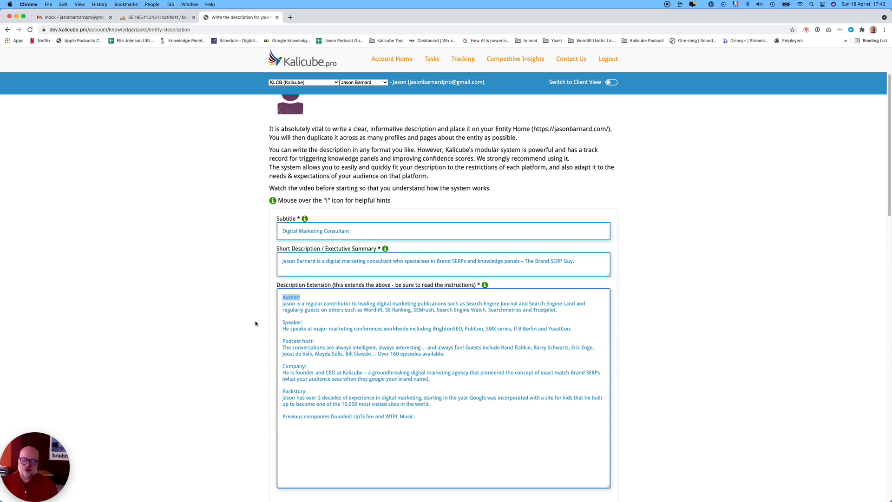
mouse_move(258, 320)
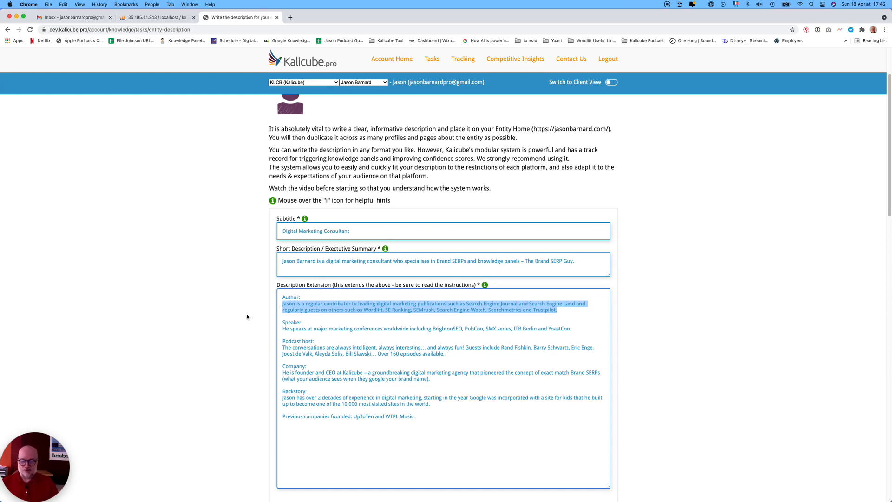
left_click(303, 322)
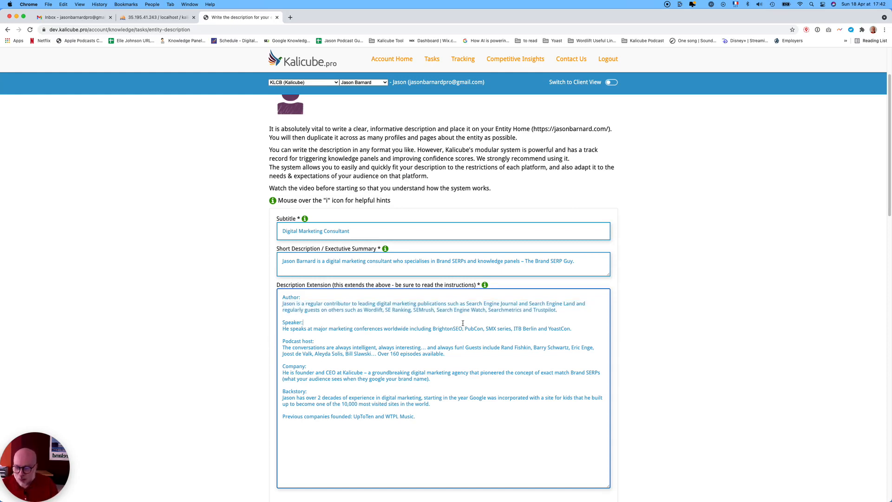
mouse_move(386, 319)
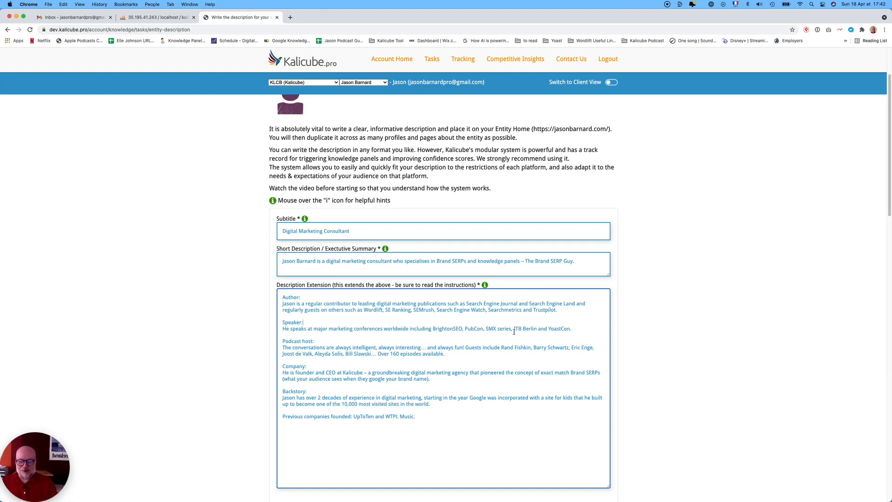
mouse_move(523, 338)
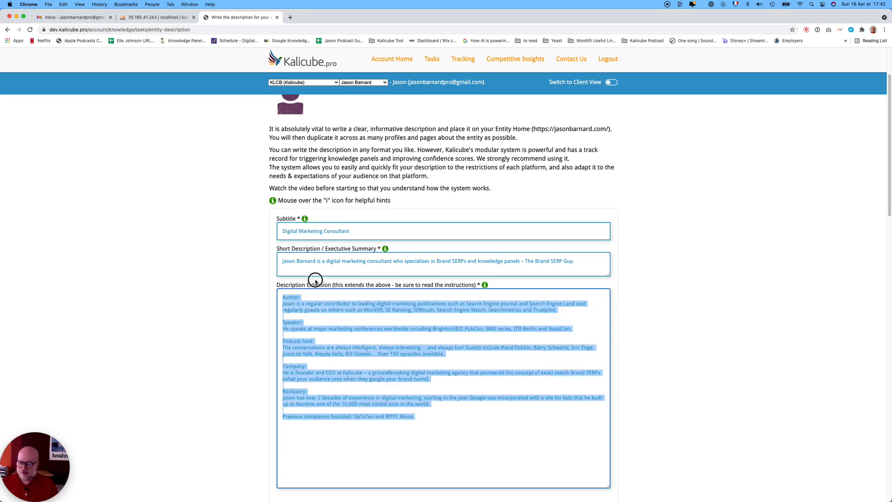
Select and delete the Company section text, then retype 'Company:' in the Description Extension
left_click(443, 385)
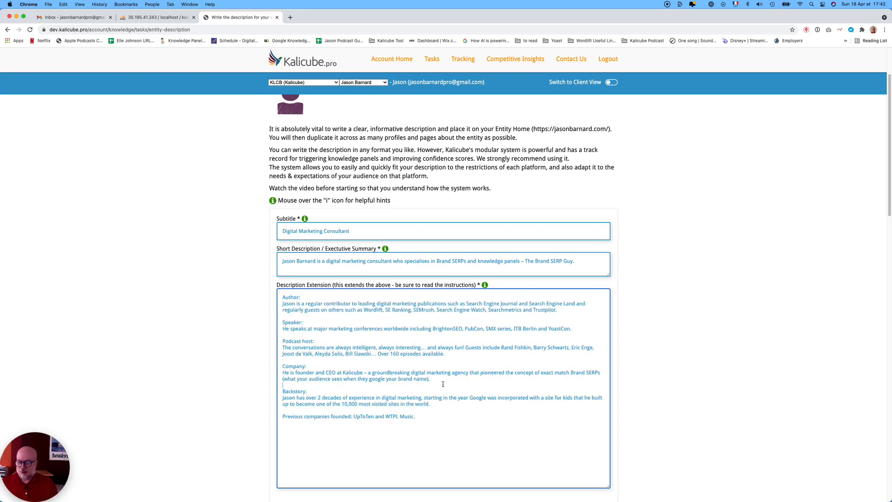
left_click_drag(283, 391, 431, 404)
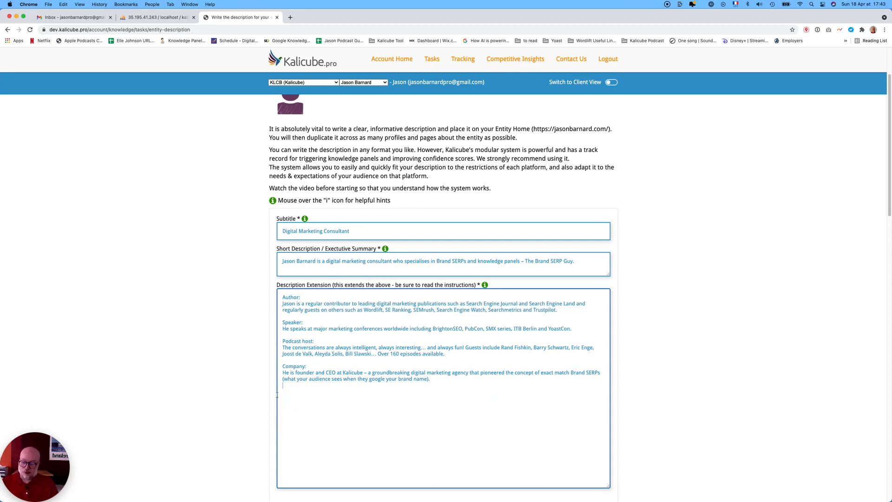
key("Cmd+a")
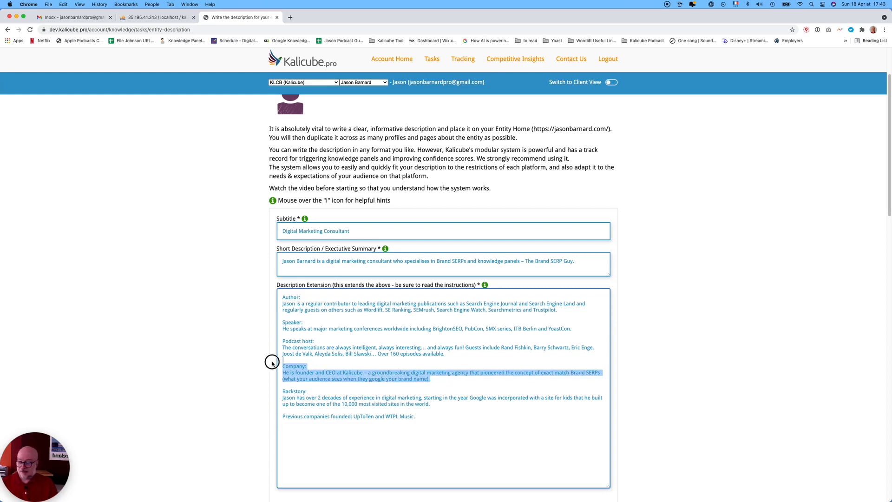
key("Delete")
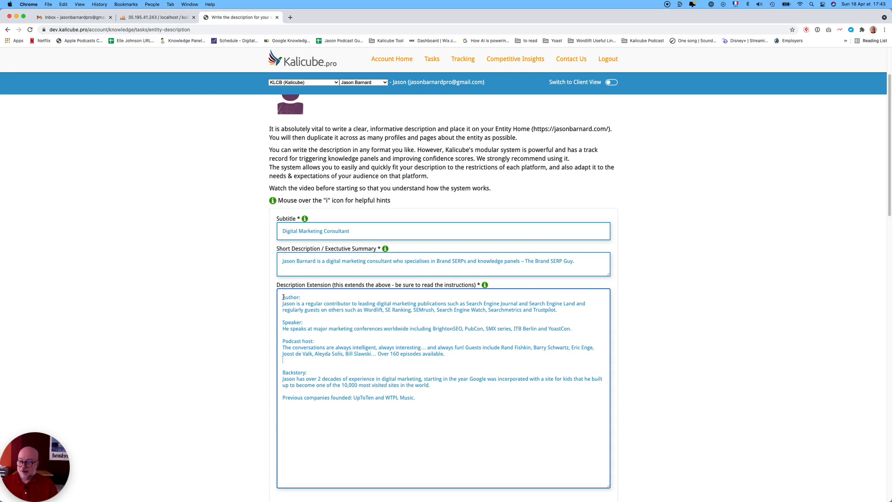
type("Company:")
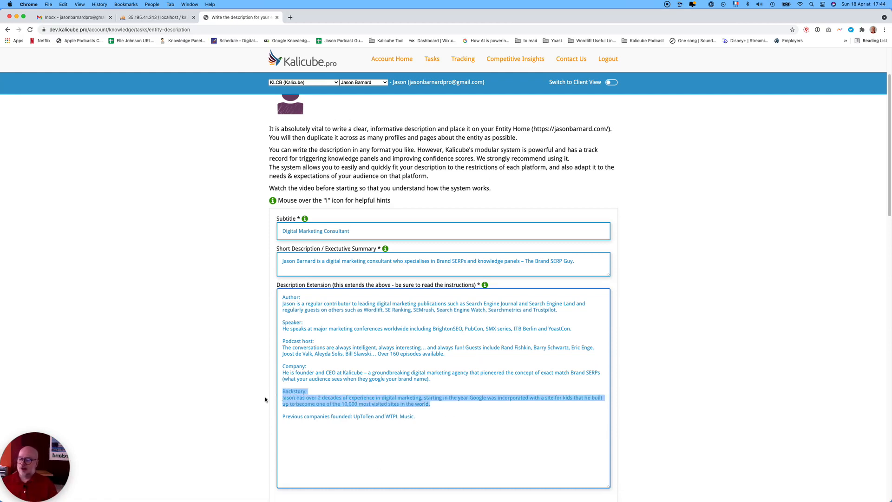
mouse_move(98, 355)
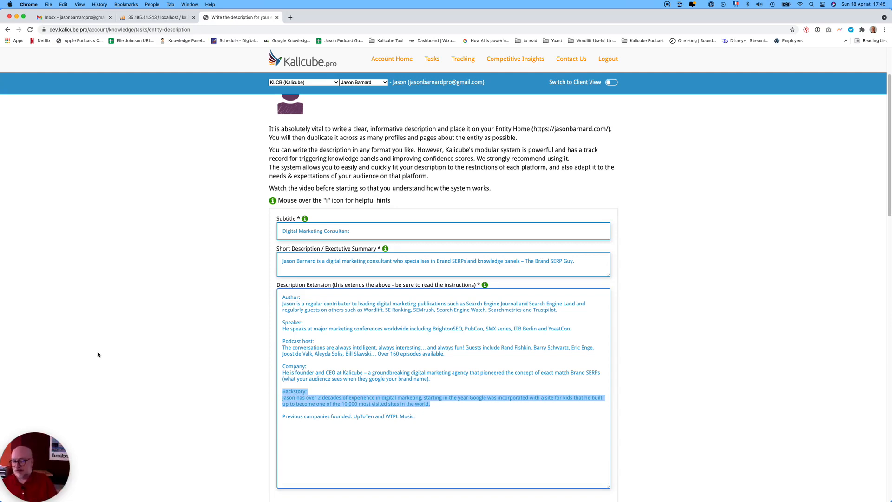
mouse_move(182, 354)
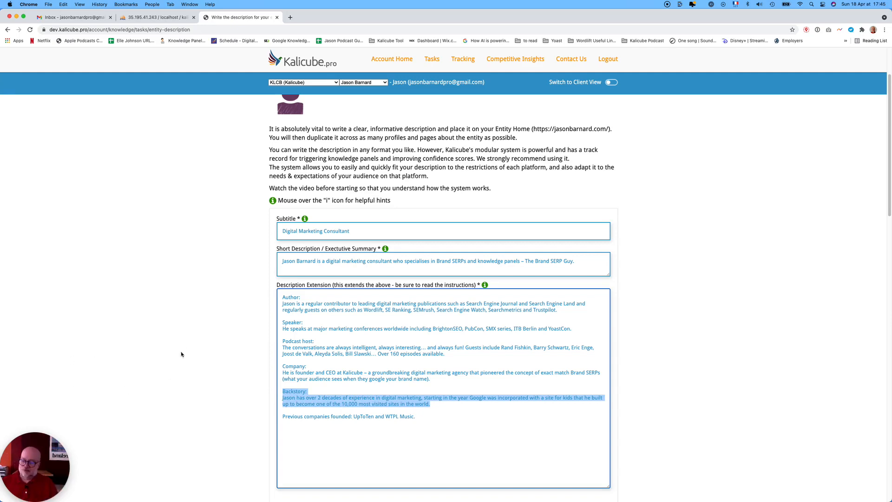
Resubmit the updated description, getting Business Services at 99% confidence
scroll("down", 3)
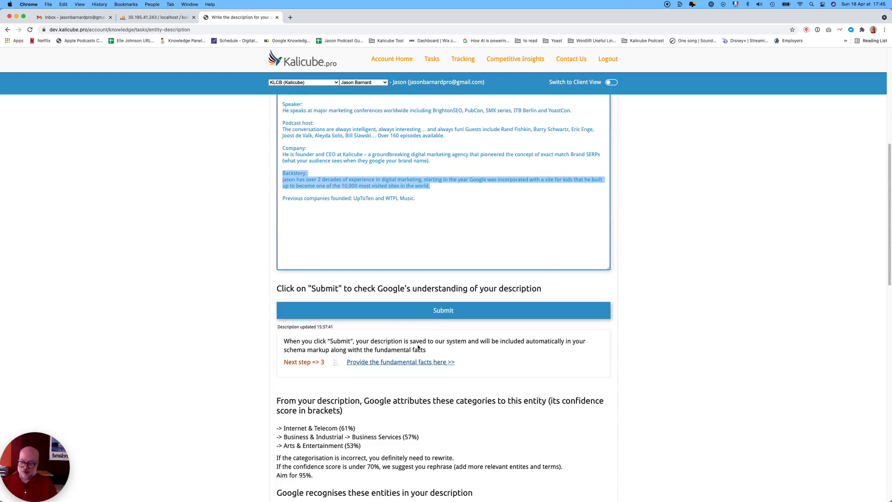
left_click(426, 310)
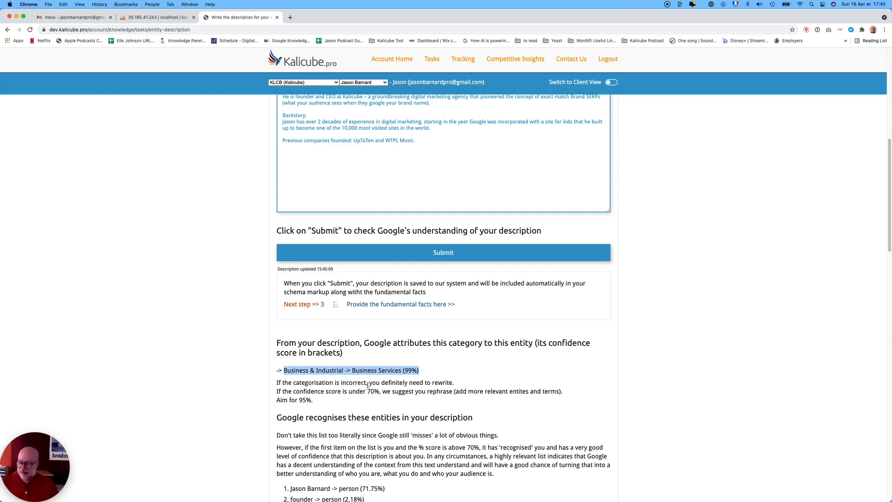
Scroll the refreshed entity list, highlighting the top entity Jason Barnard at 71.75%
scroll("down", 3)
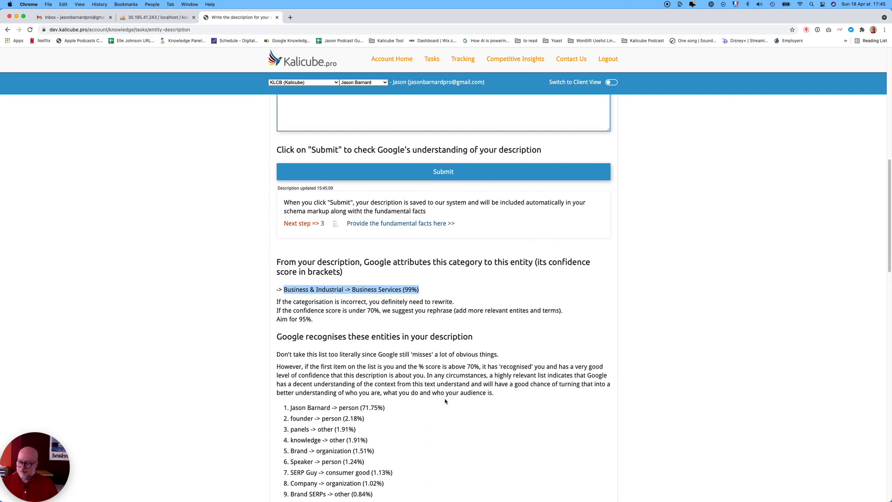
double_click(313, 420)
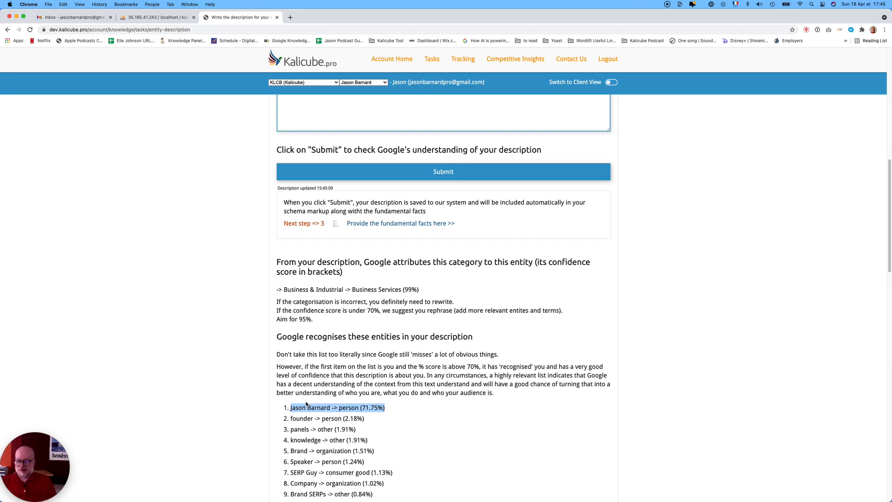
scroll("down", 3)
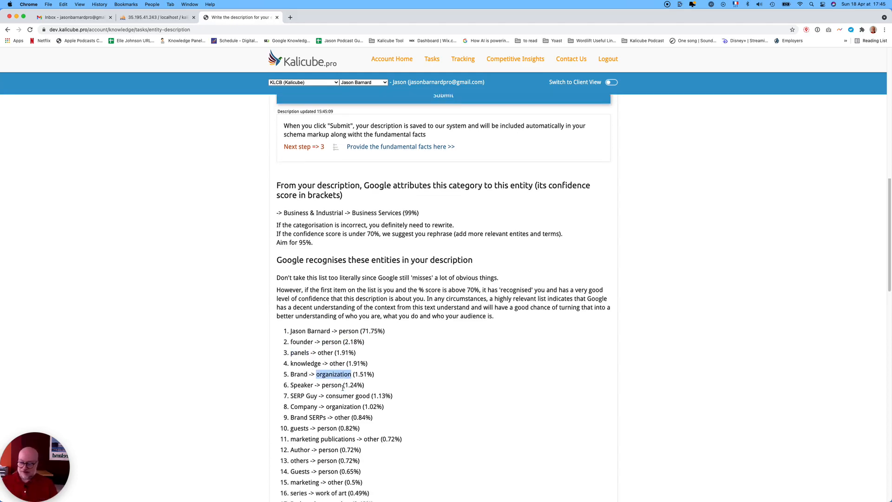
scroll("down", 3)
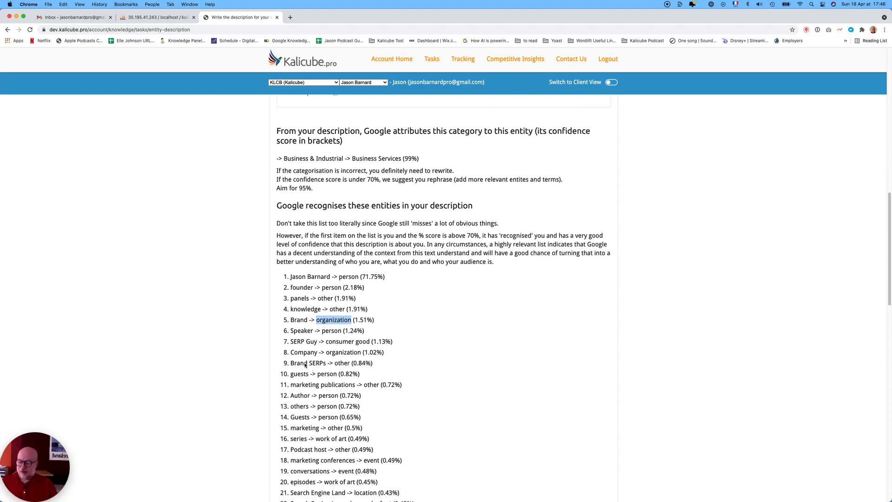
mouse_move(337, 349)
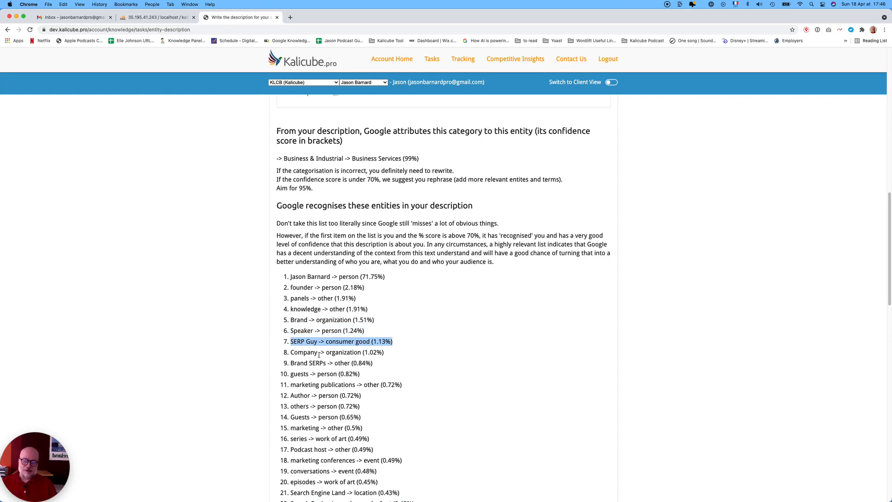
mouse_move(322, 350)
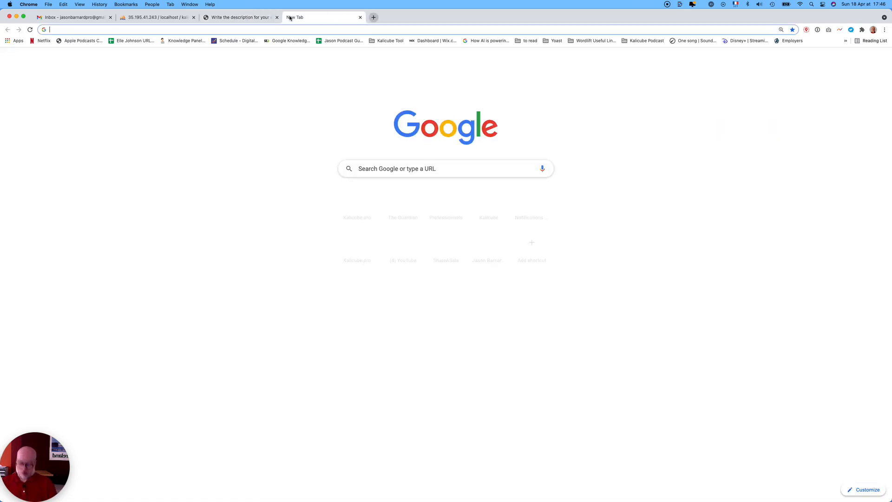
Search Google for 'kalicube tuesdays', switch to Images, then search 'brand serp'
type("kalicube tuesdays")
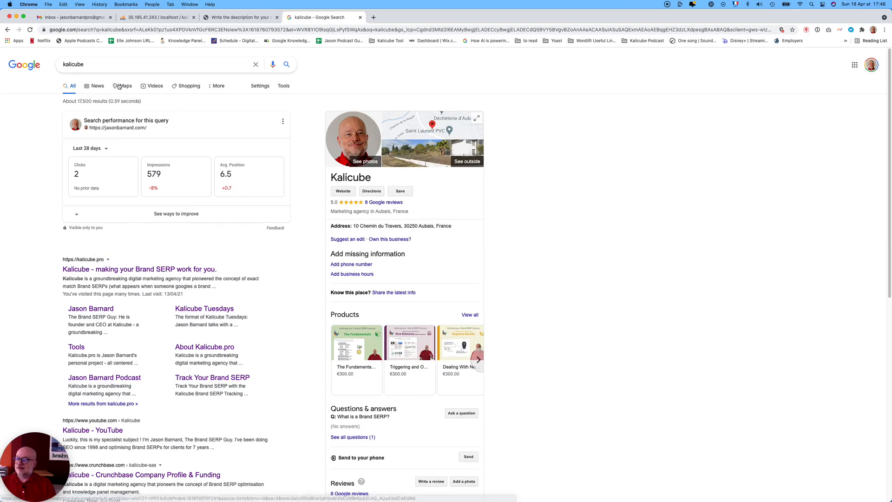
mouse_move(155, 86)
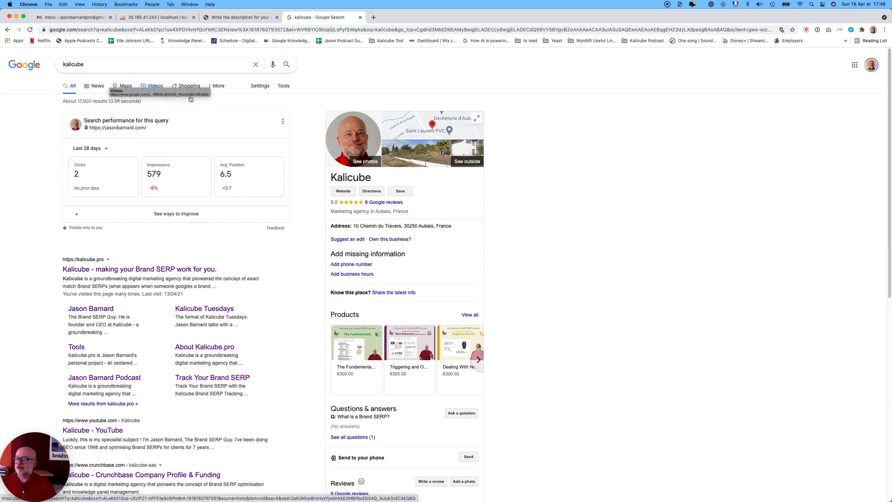
left_click(219, 85)
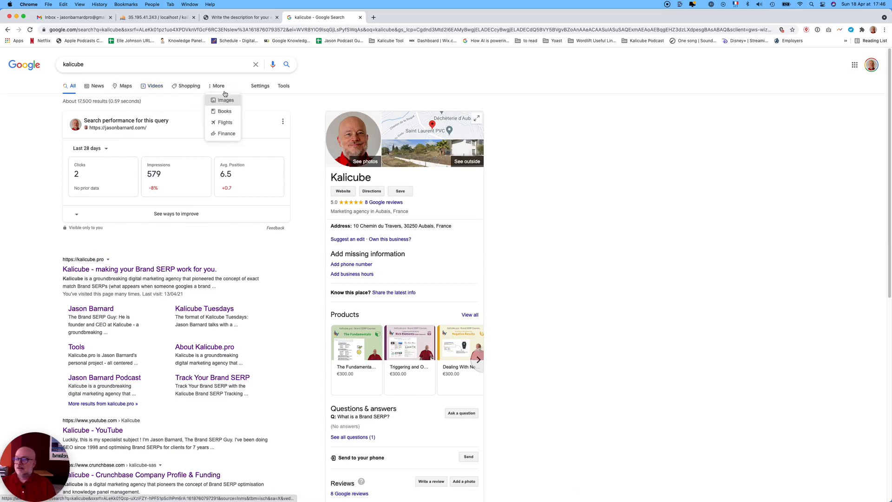
left_click(226, 99)
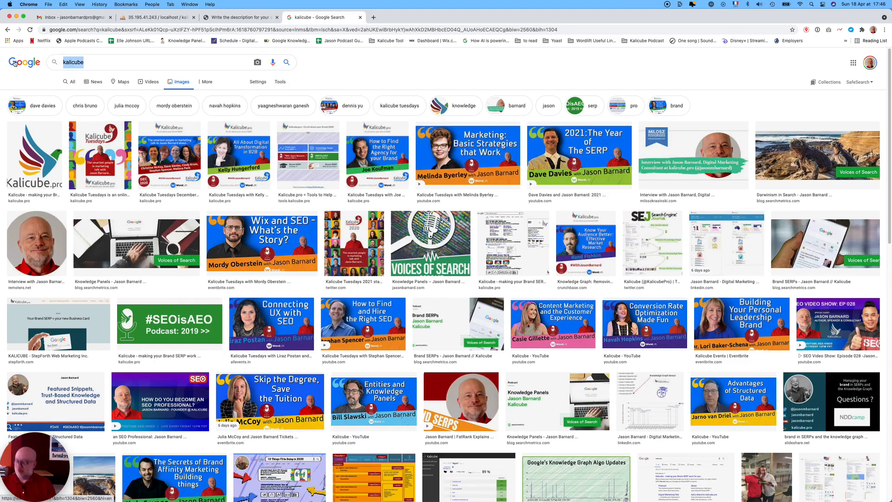
type("brand serp")
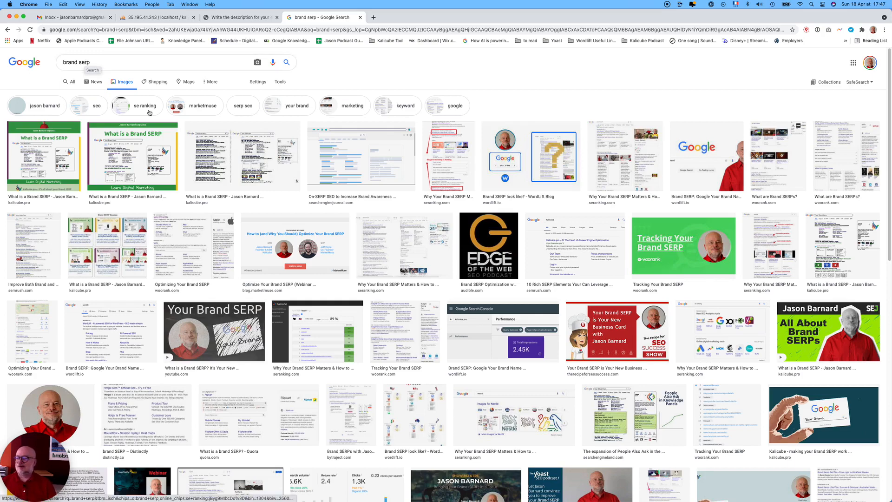
mouse_move(239, 17)
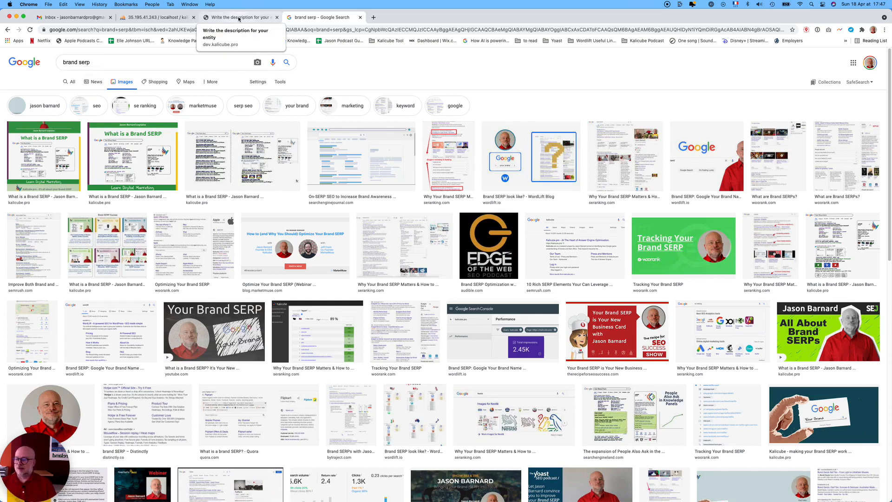
Back on the description page, highlight the work of art type for series and person type for Guests
left_click(240, 17)
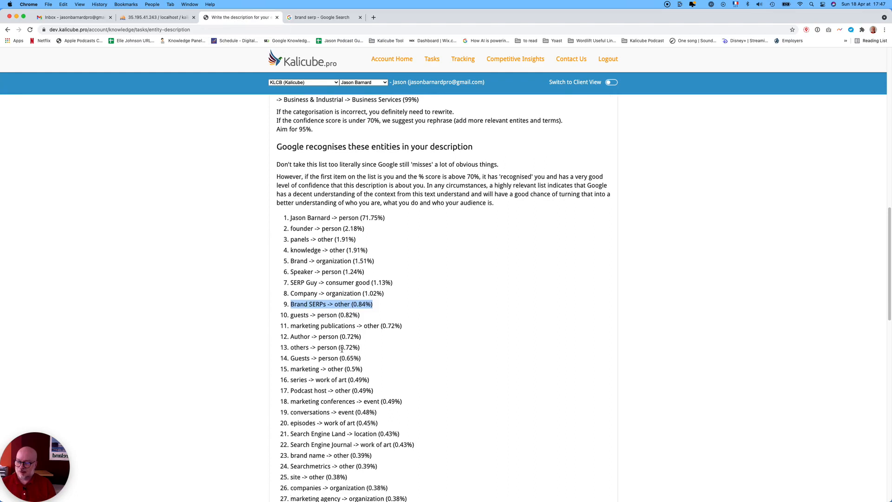
scroll("down", 3)
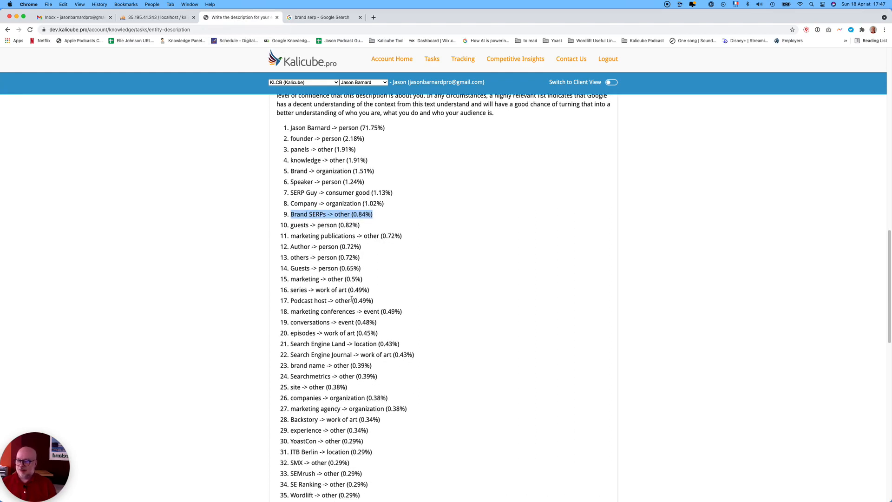
mouse_move(340, 242)
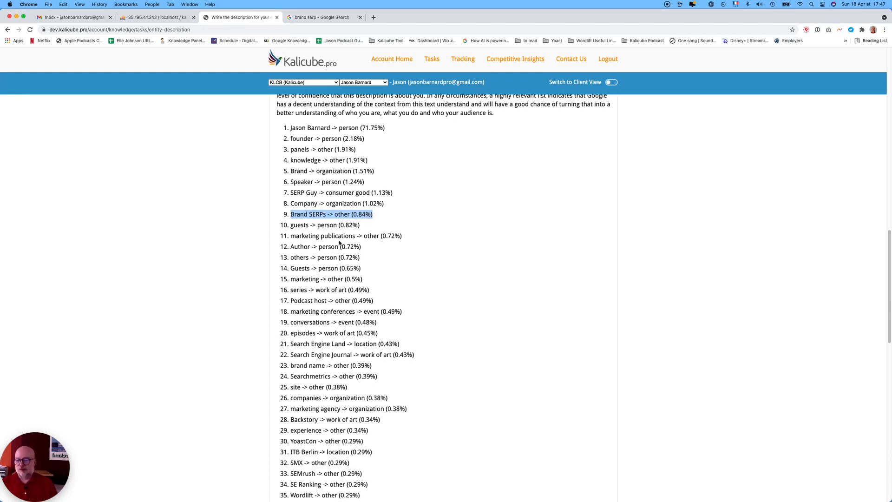
mouse_move(326, 299)
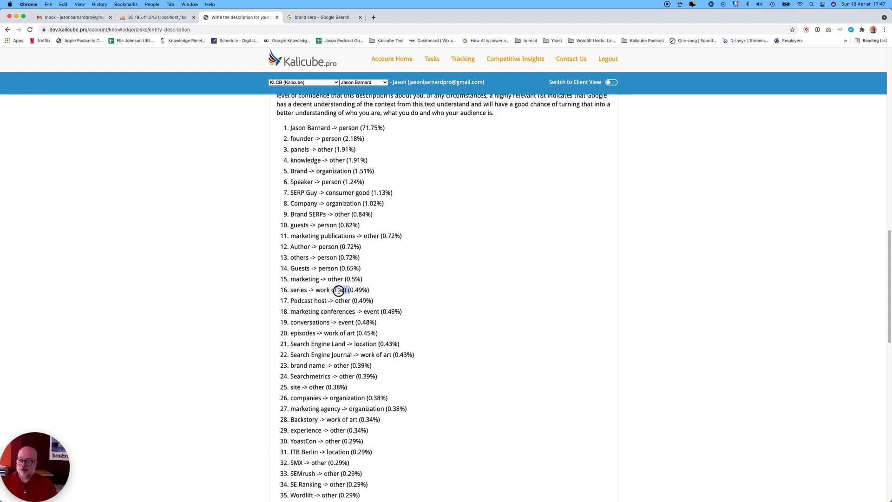
double_click(333, 290)
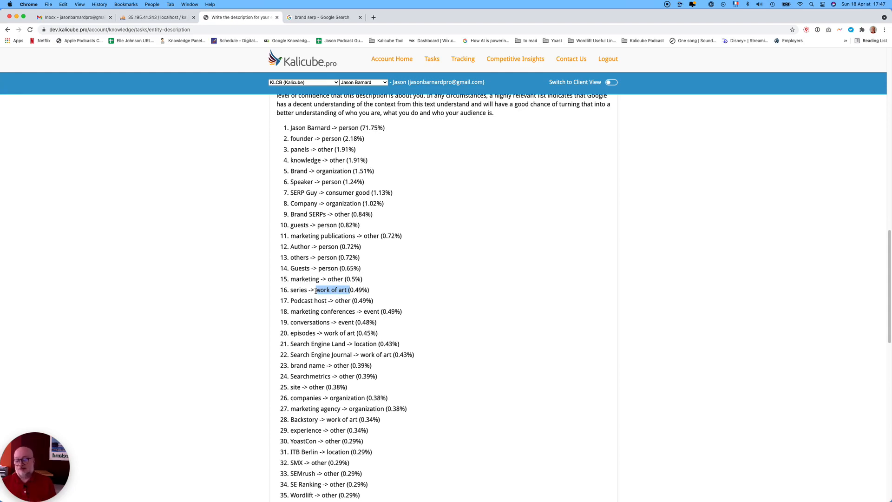
scroll("down", 3)
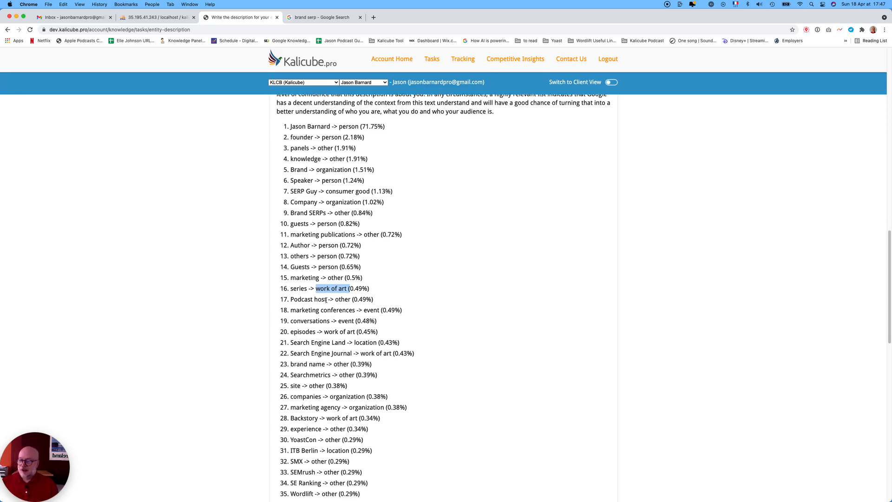
scroll("down", 3)
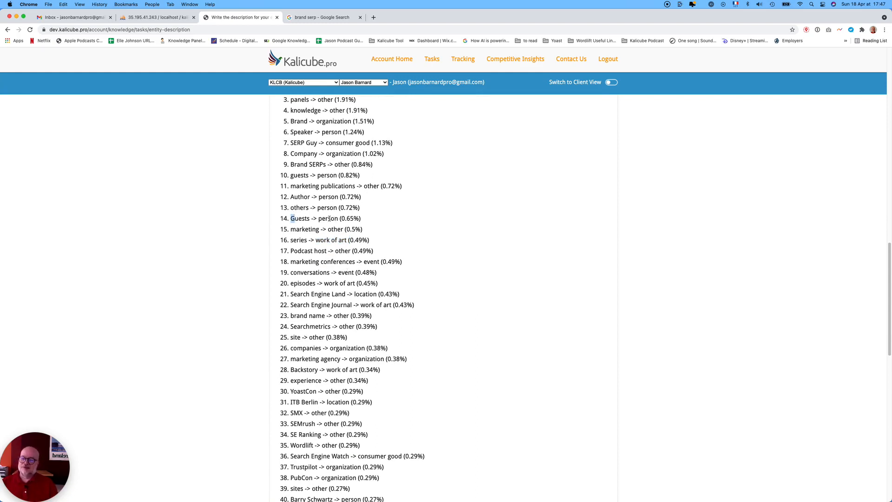
double_click(328, 218)
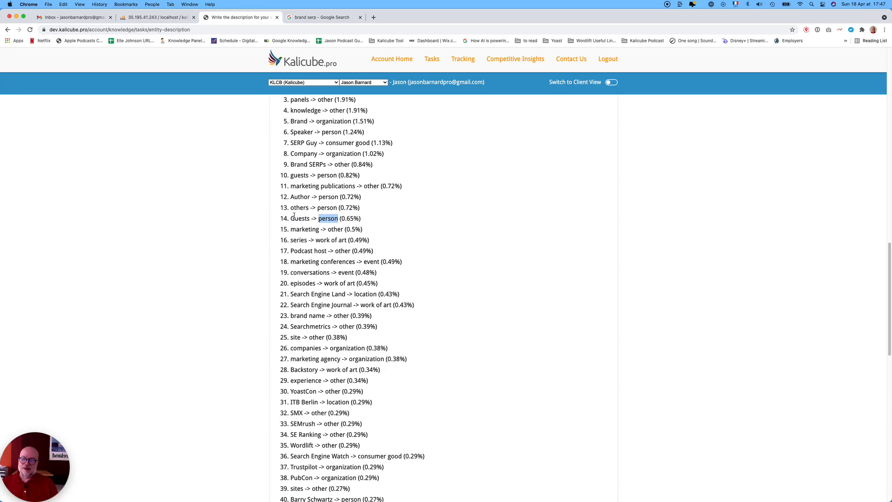
Scroll through the rest of the entity list to reach Step 3 Fundamental Facts
scroll("up", 3)
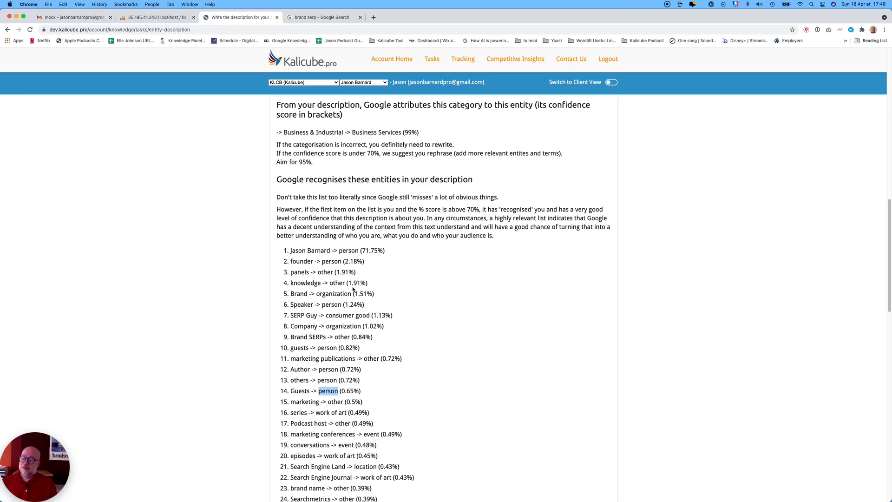
scroll("down", 3)
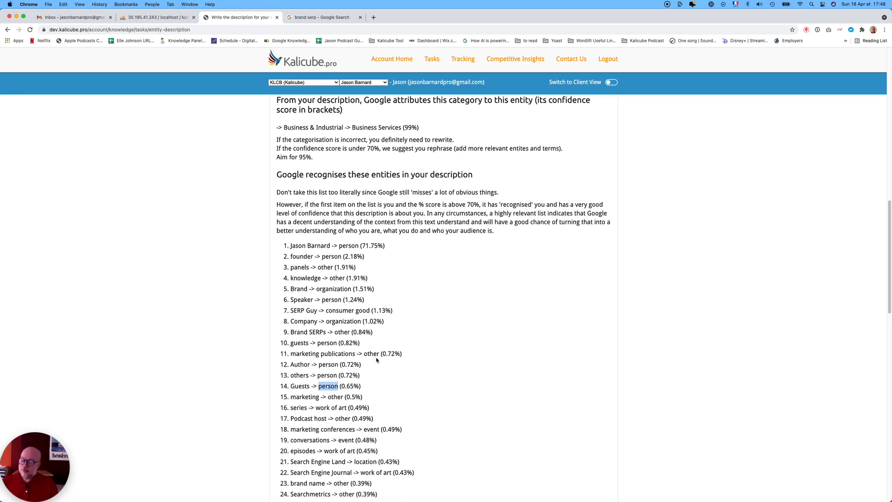
scroll("down", 3)
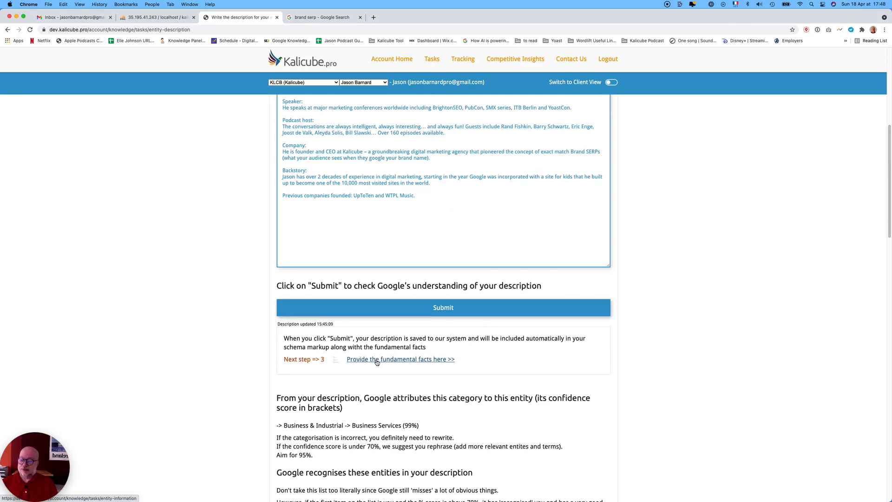
scroll("down", 3)
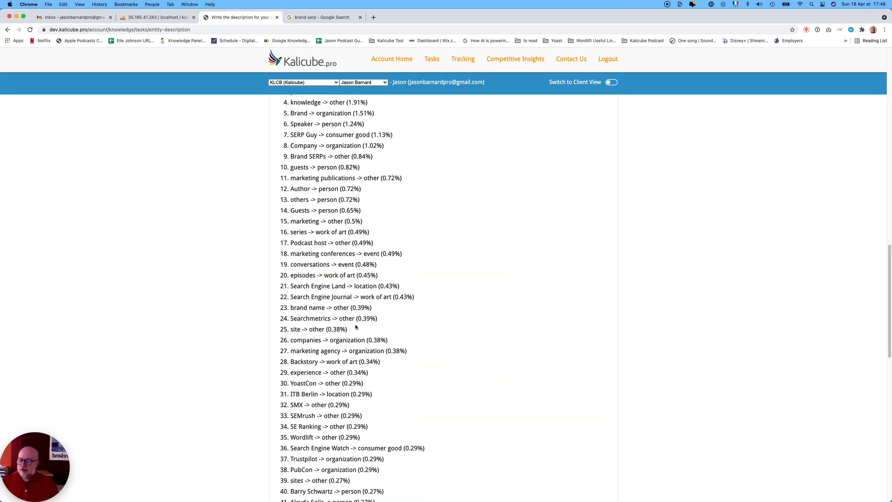
scroll("down", 3)
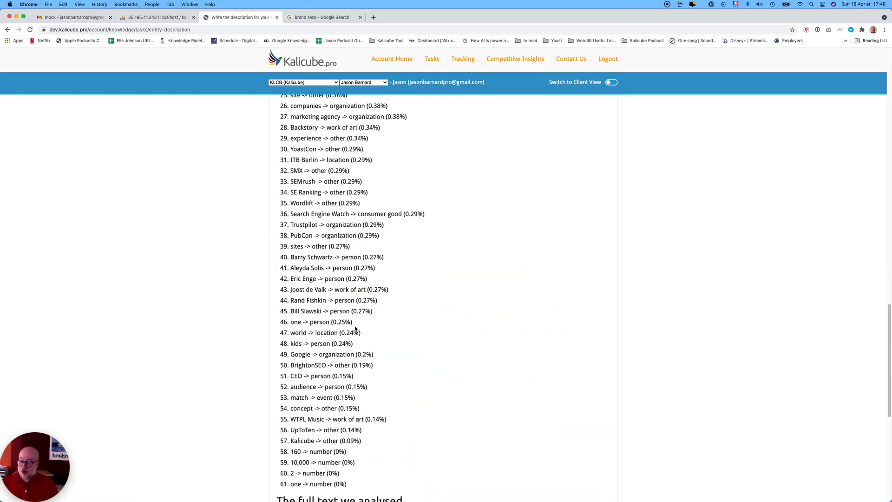
scroll("down", 3)
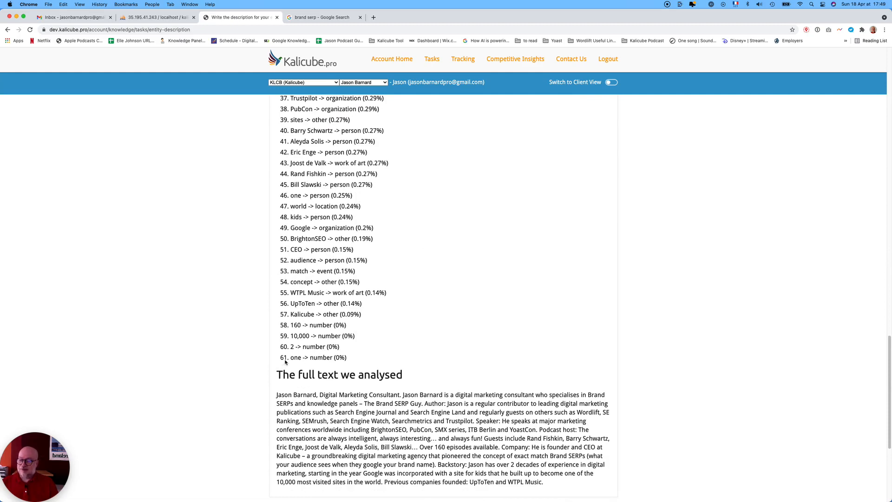
mouse_move(354, 359)
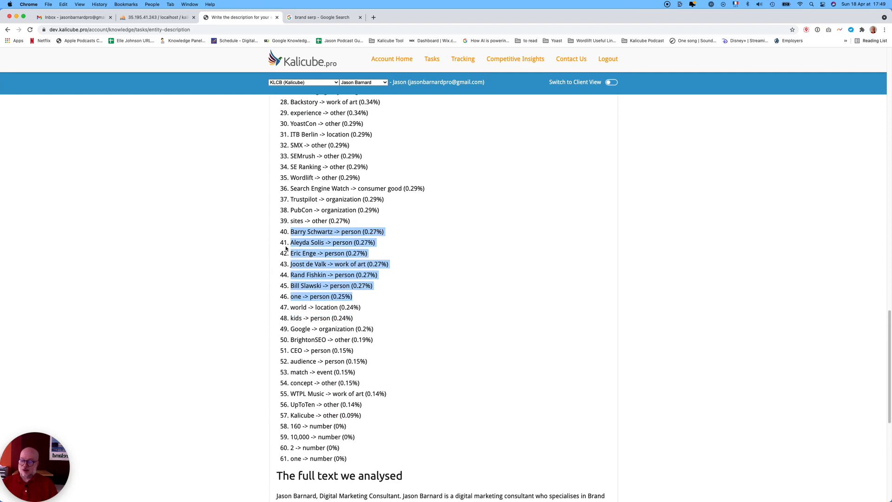
mouse_move(303, 270)
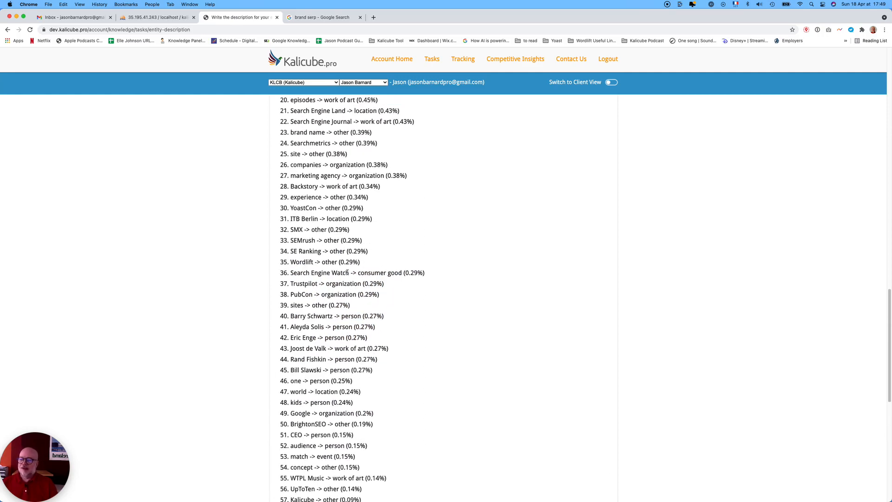
scroll("up", 3)
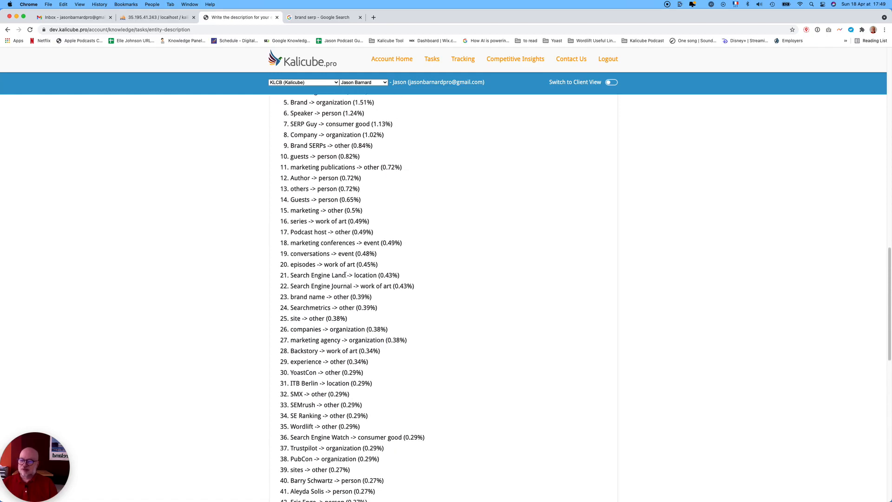
scroll("up", 3)
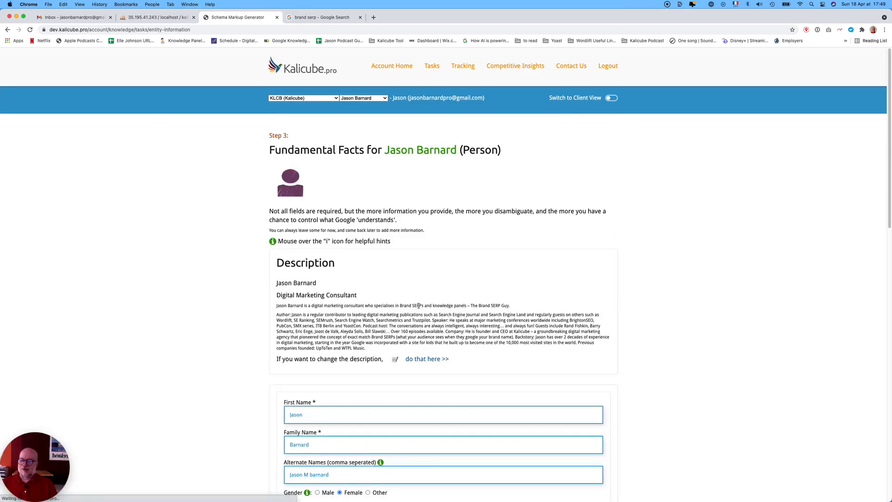
scroll("down", 3)
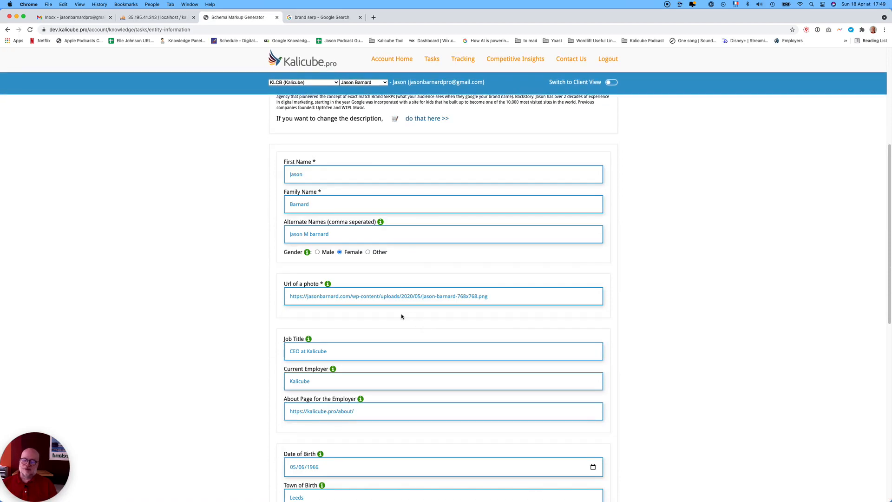
scroll("down", 3)
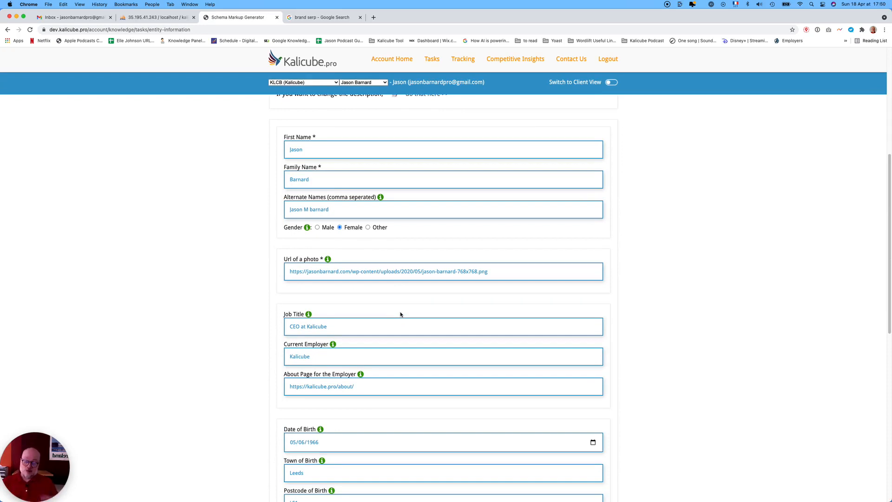
scroll("down", 3)
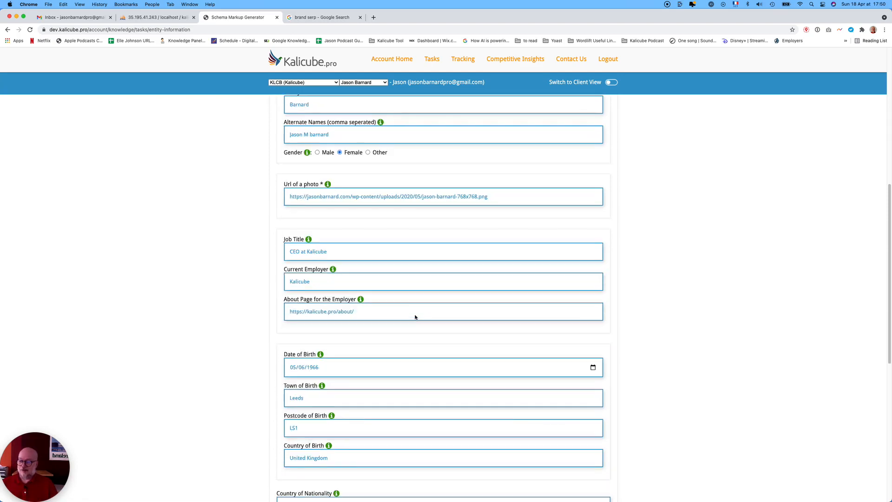
scroll("down", 3)
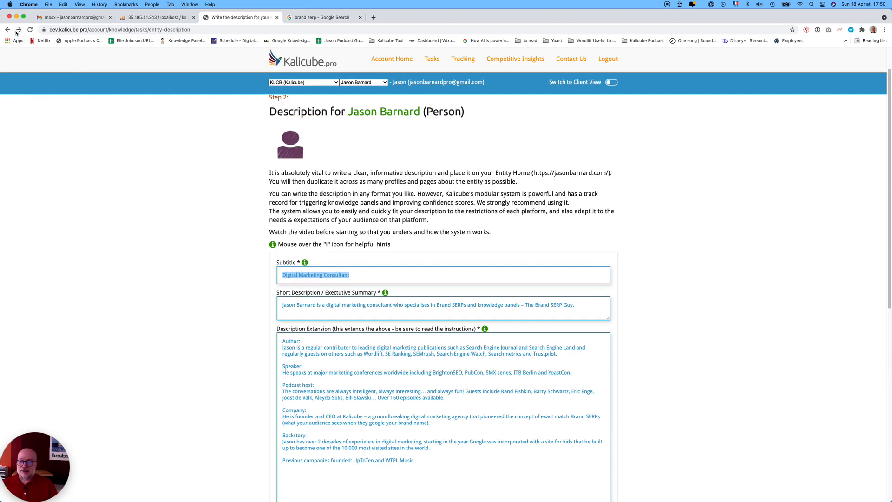
mouse_move(19, 31)
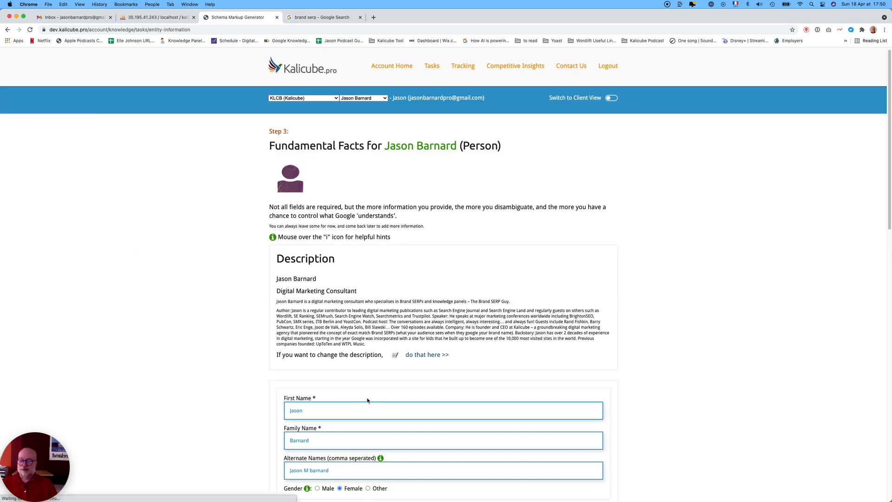
scroll("down", 3)
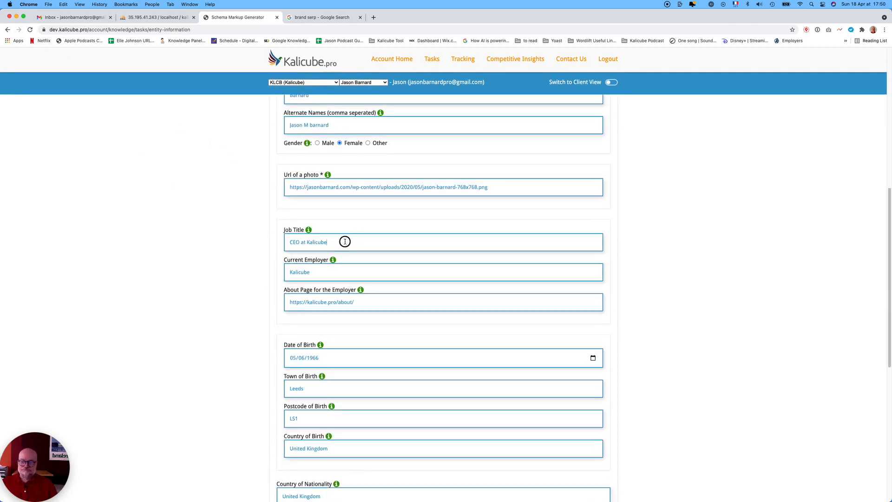
double_click(308, 242)
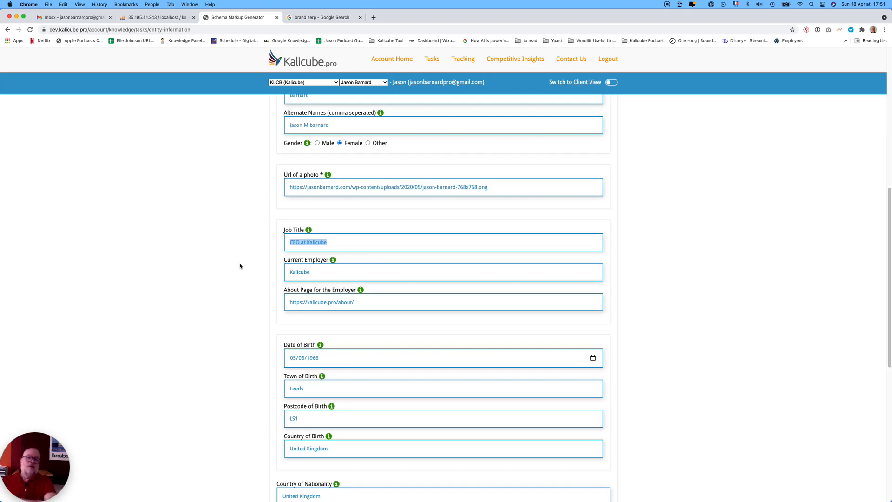
mouse_move(256, 305)
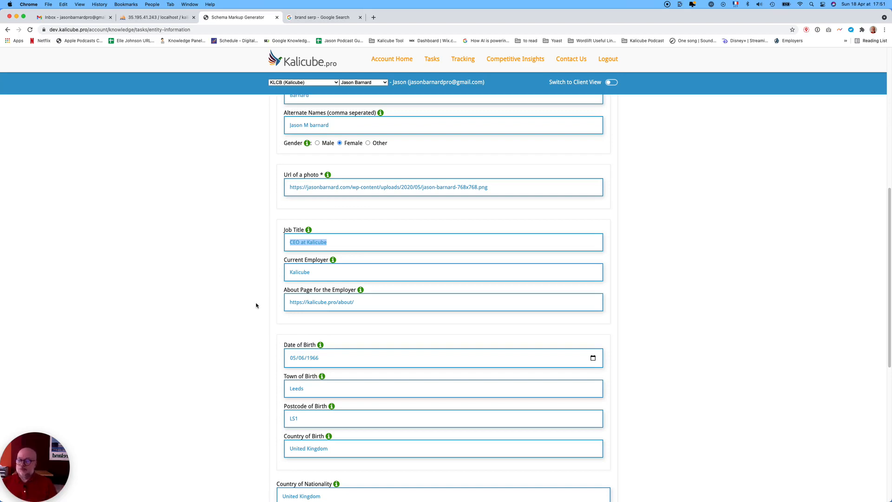
scroll("down", 3)
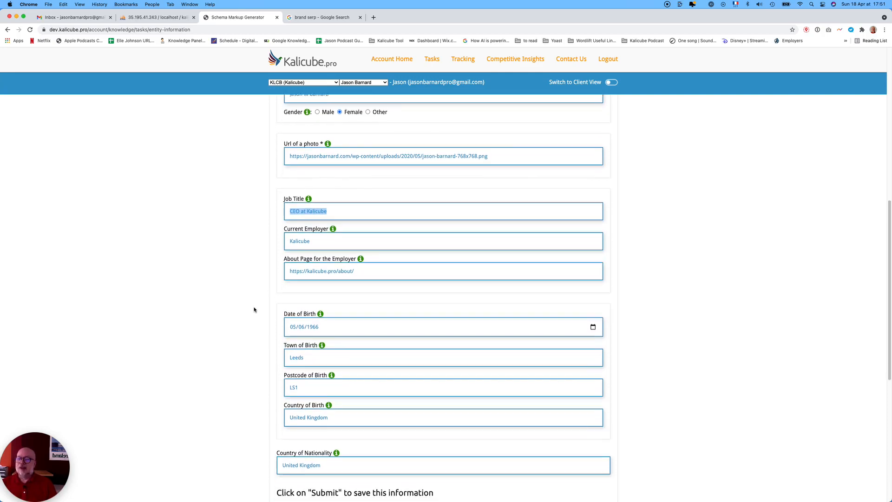
scroll("down", 3)
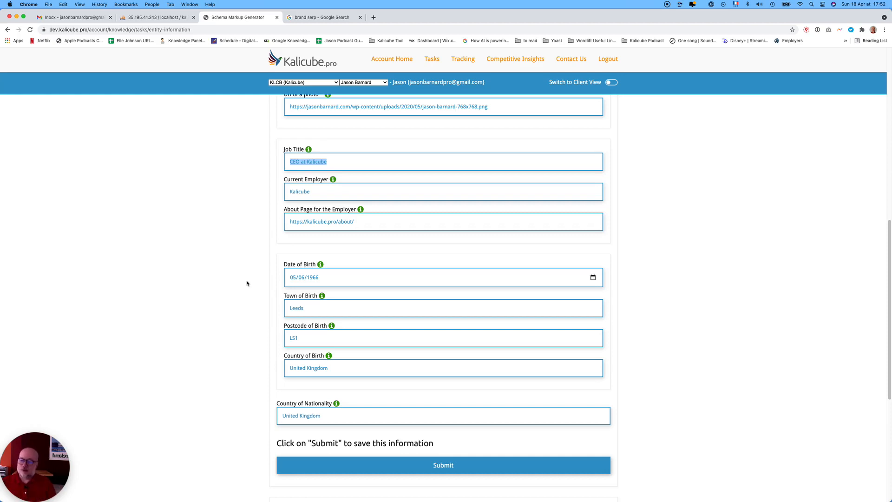
Submit the fundamental facts and continue to the Step 4 schema markup page
scroll("down", 3)
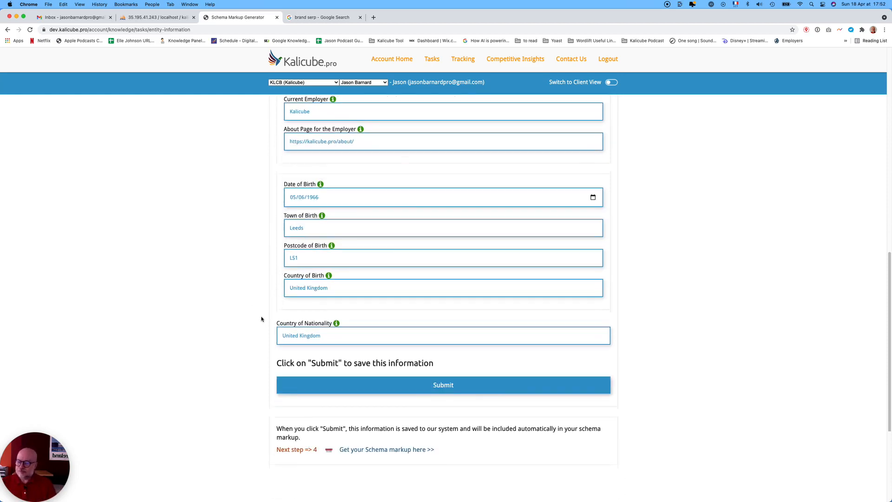
mouse_move(334, 350)
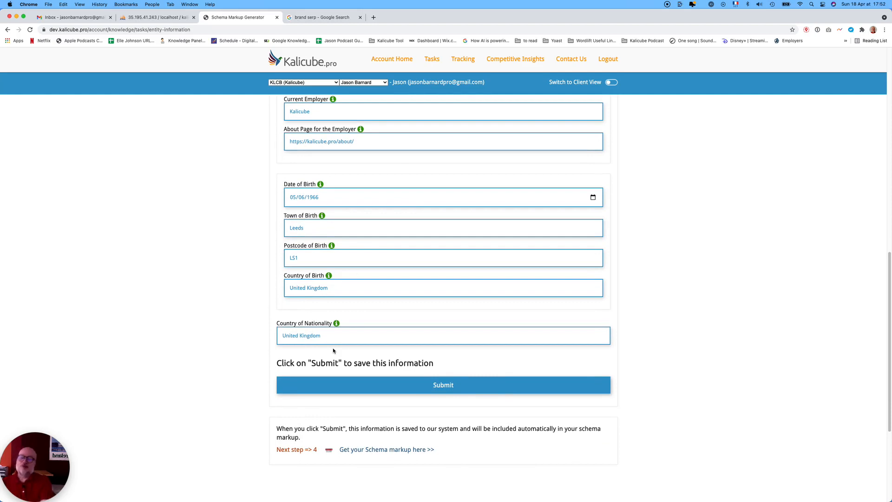
left_click(443, 385)
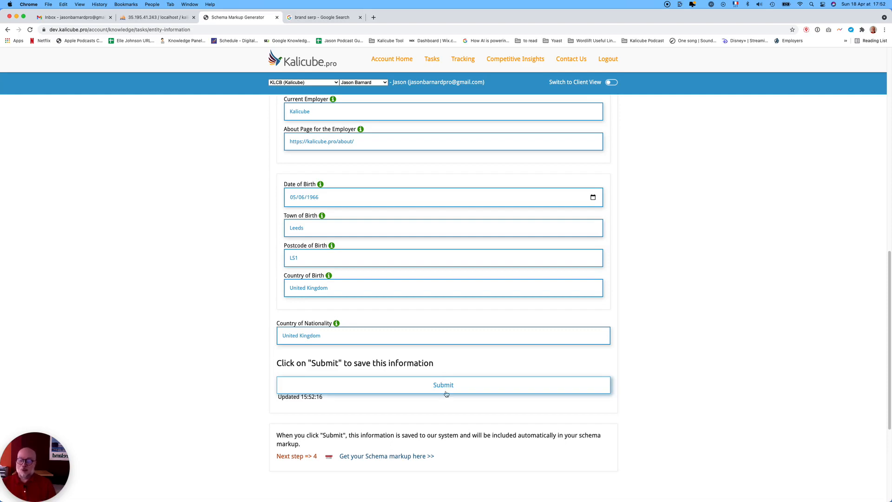
mouse_move(447, 402)
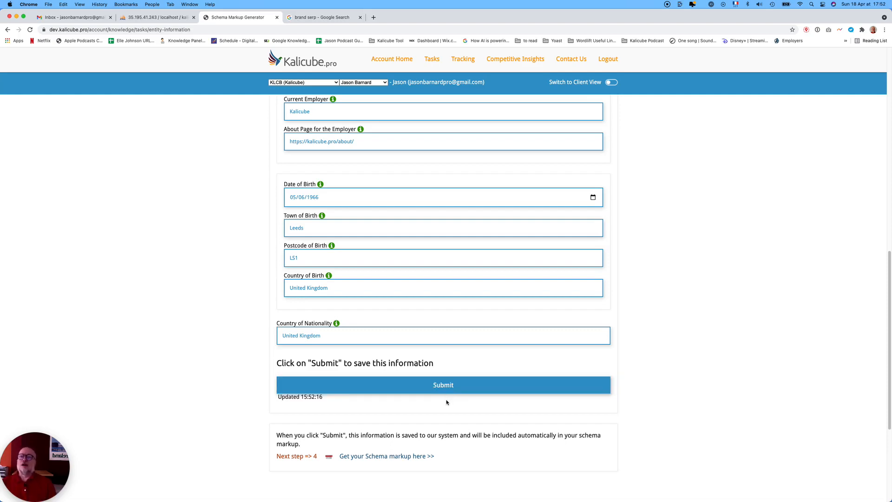
left_click(444, 385)
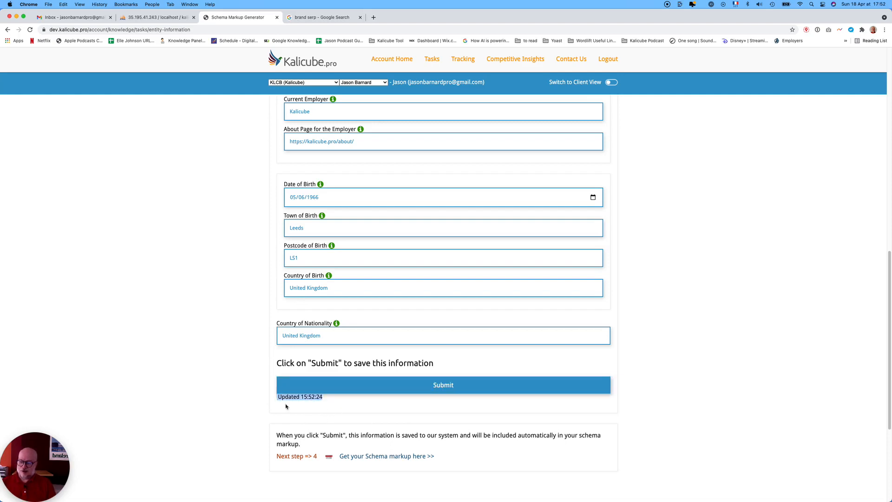
mouse_move(367, 426)
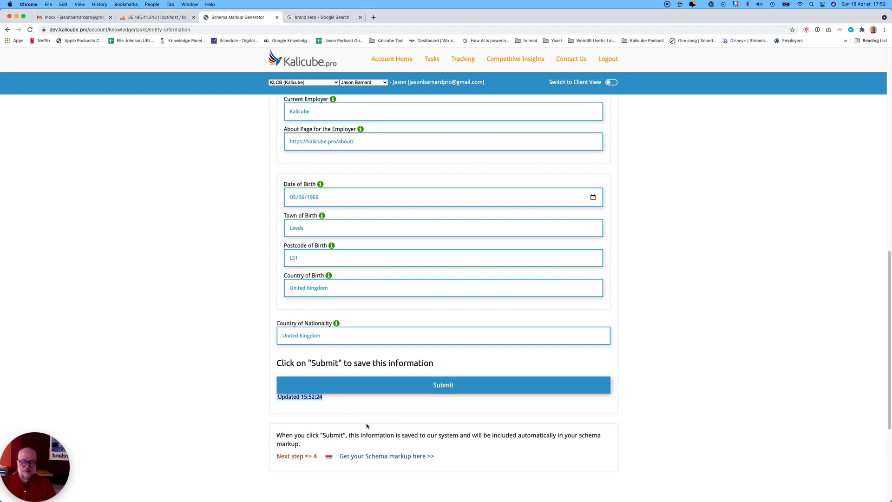
left_click(443, 384)
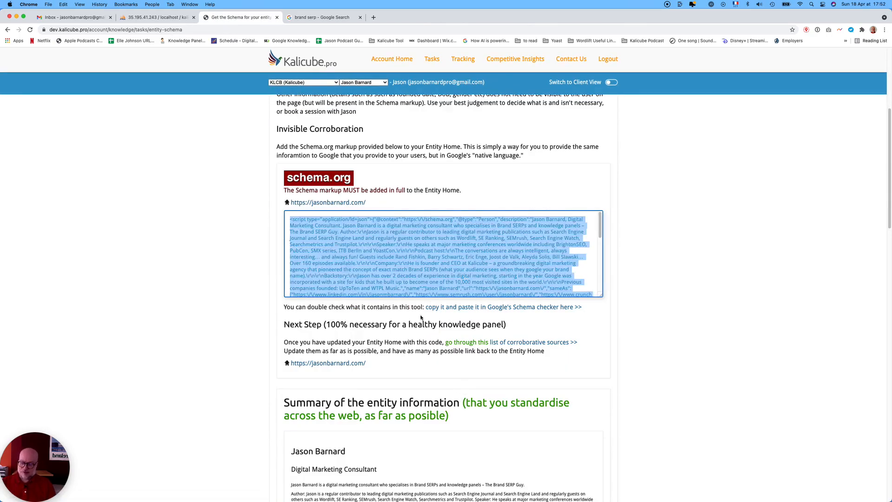
scroll("down", 3)
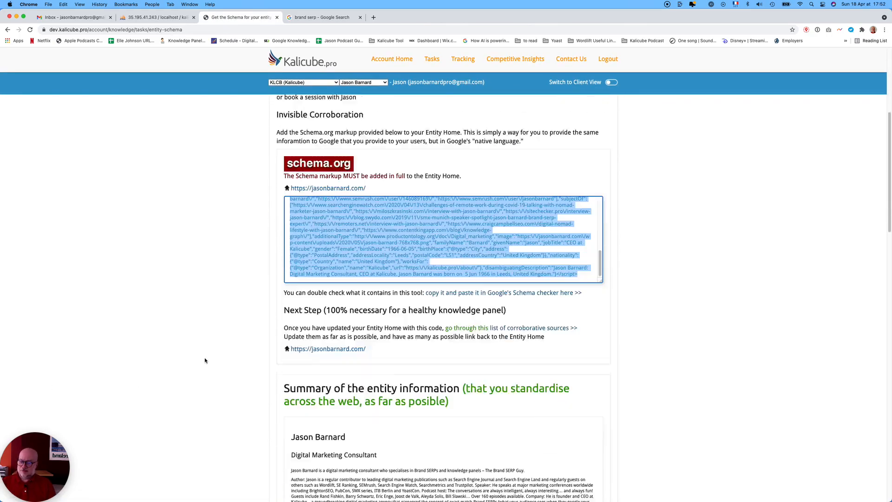
scroll("down", 3)
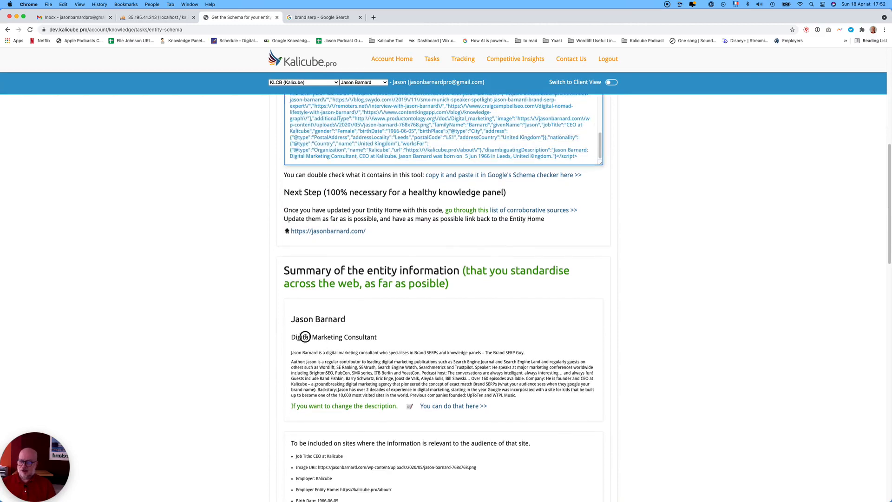
left_click_drag(310, 336, 547, 395)
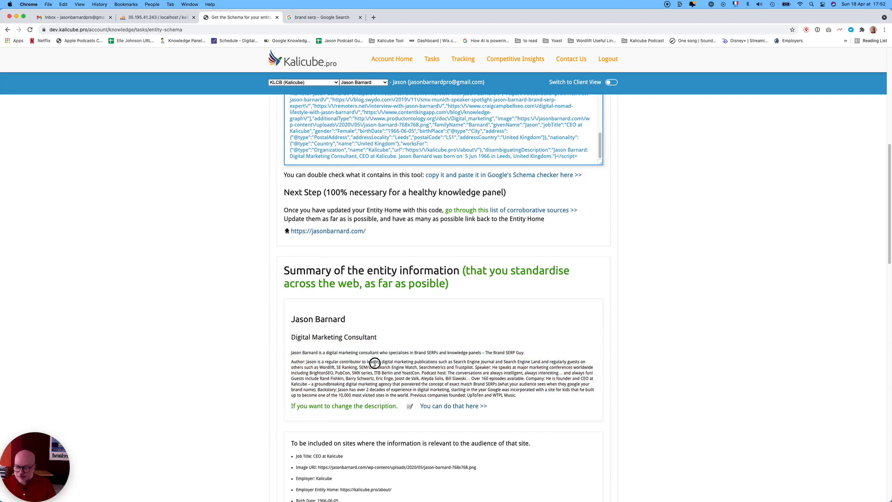
double_click(298, 362)
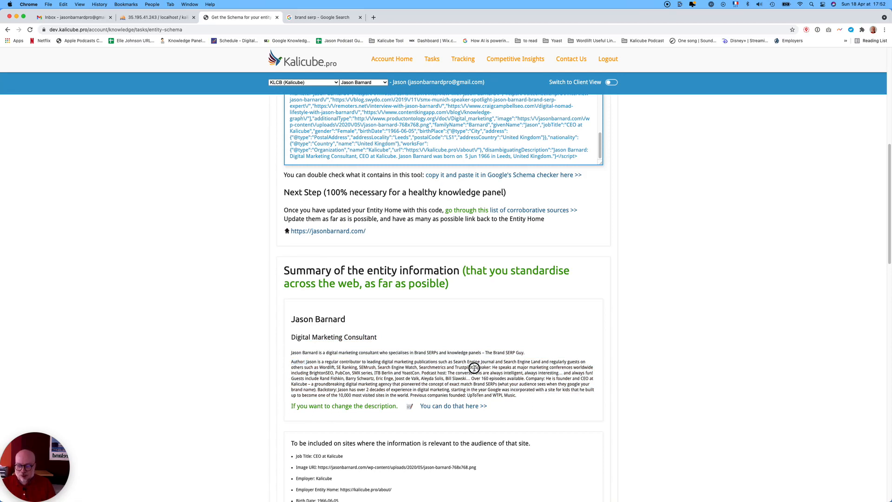
mouse_move(490, 368)
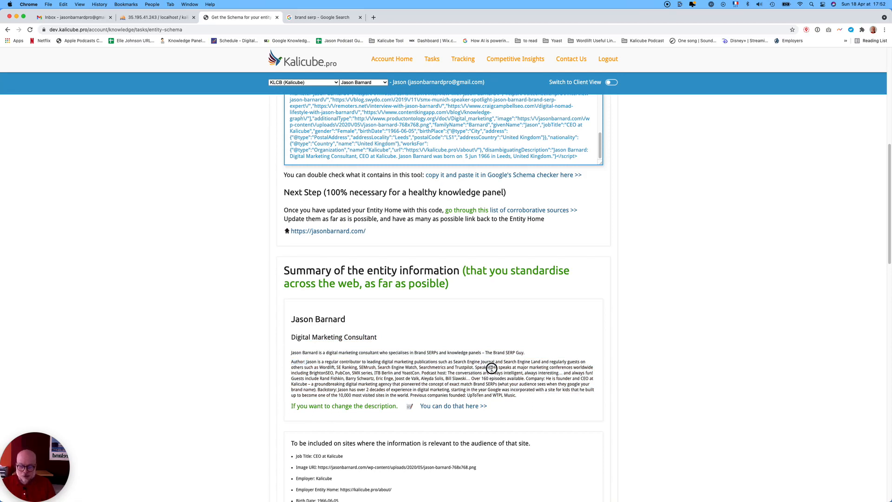